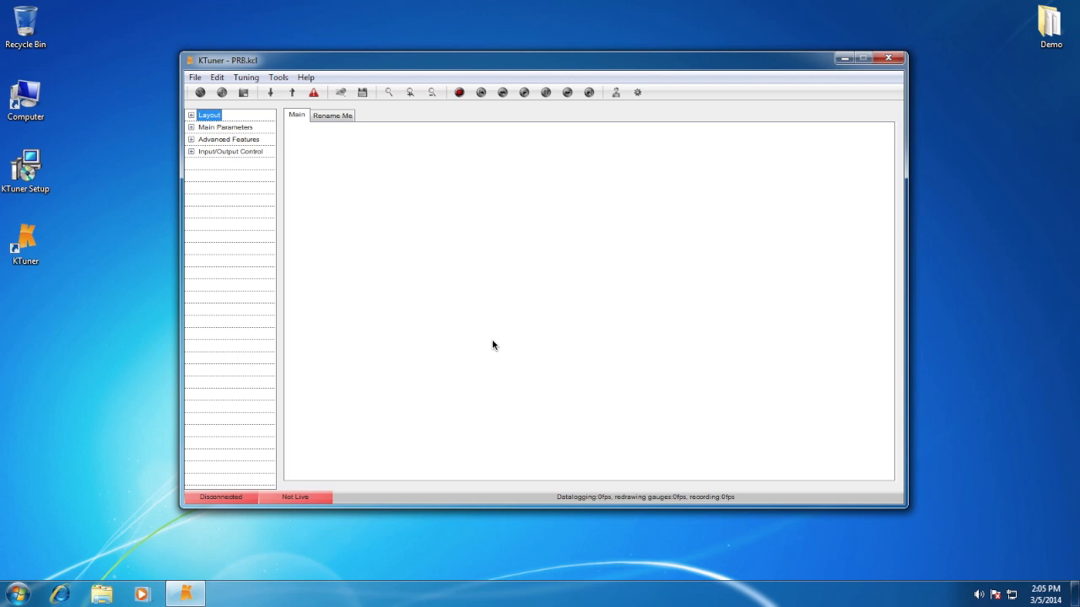
mouse_move(355, 202)
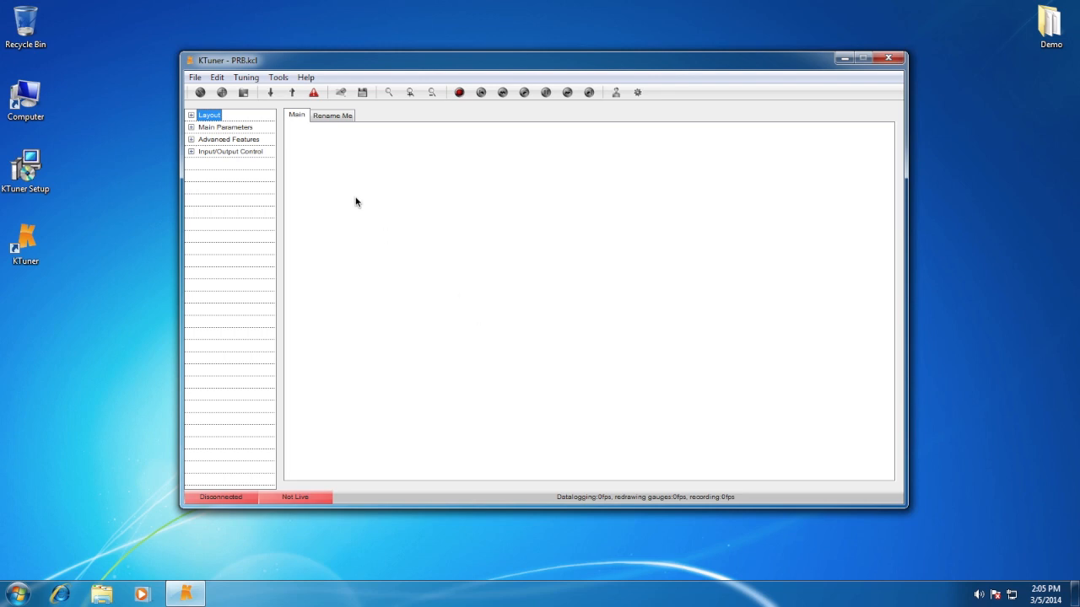
mouse_move(309, 126)
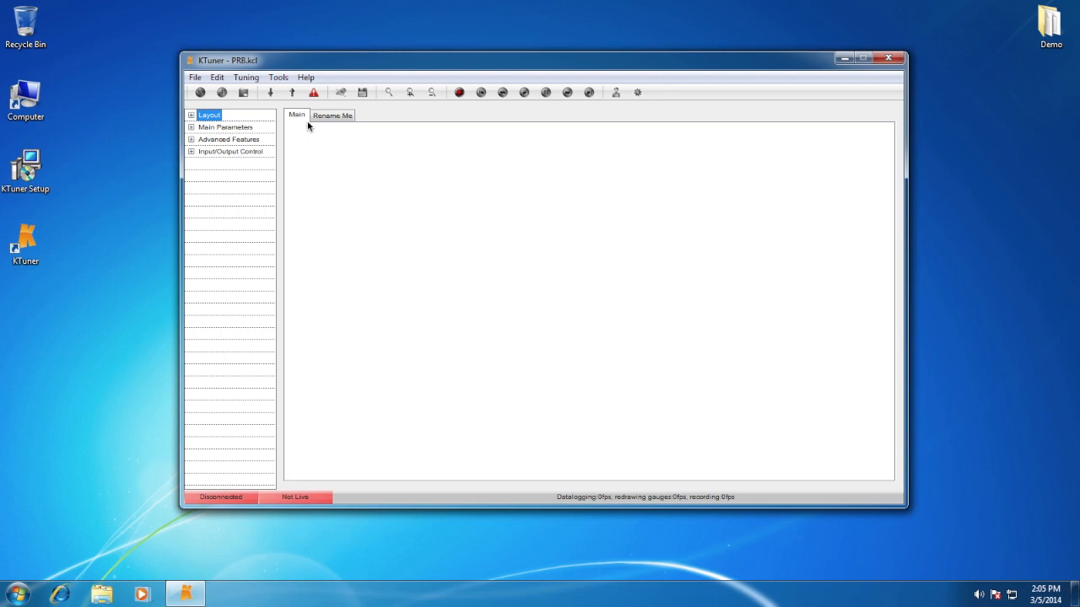
mouse_move(329, 122)
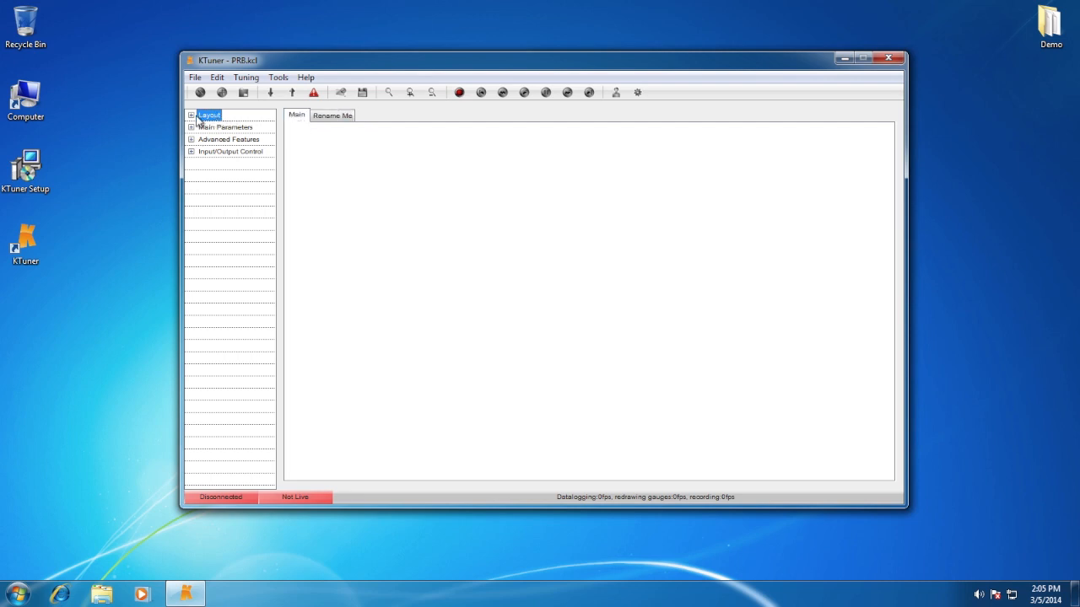
- Rename the 'Rename Me' layout panel to Graphing
click(191, 114)
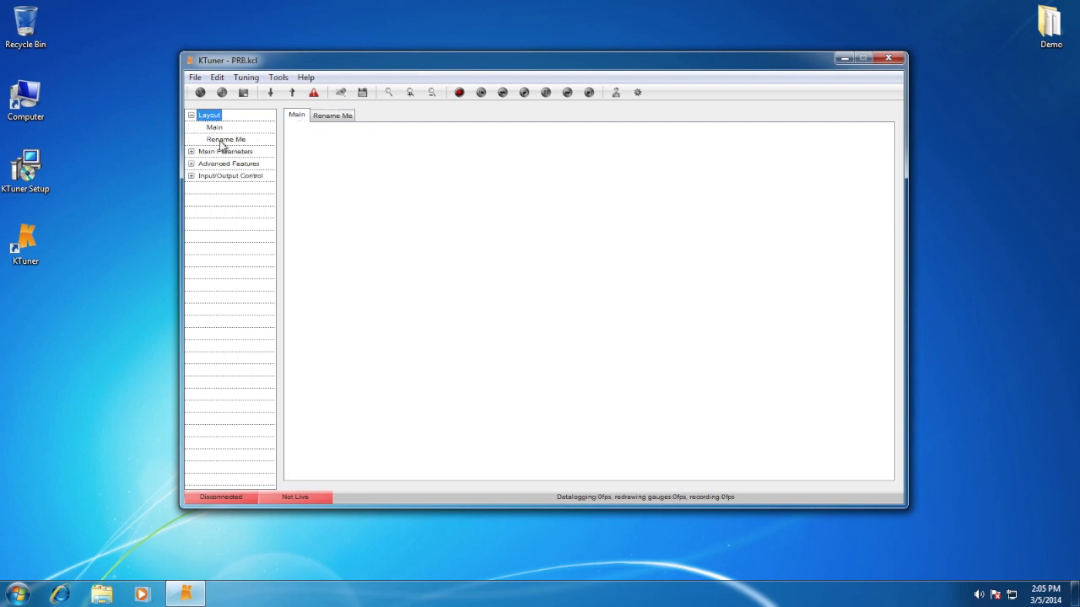
click(226, 138)
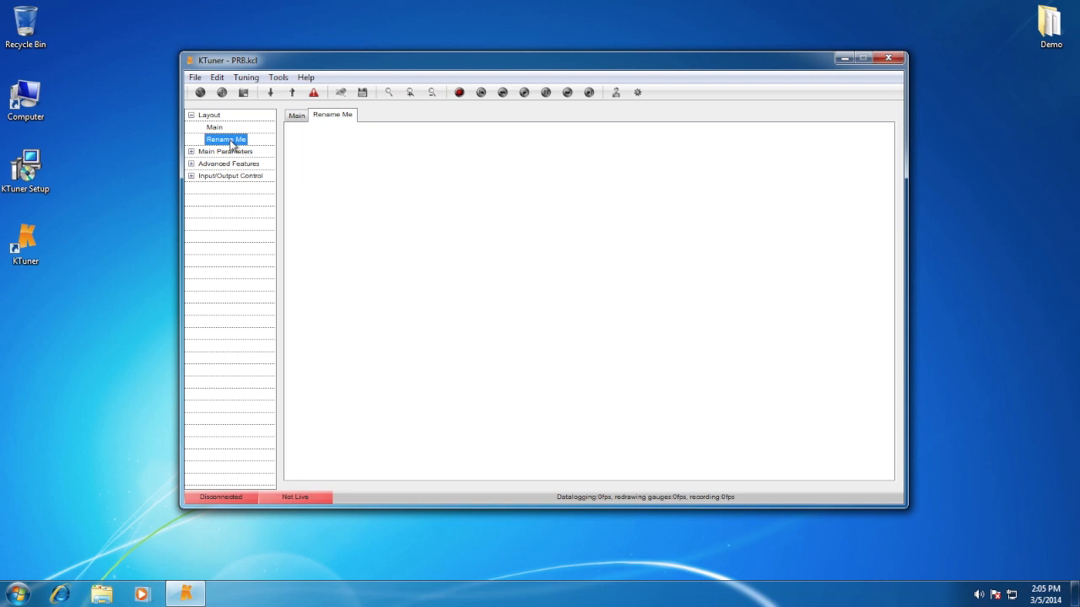
text(Graphing)
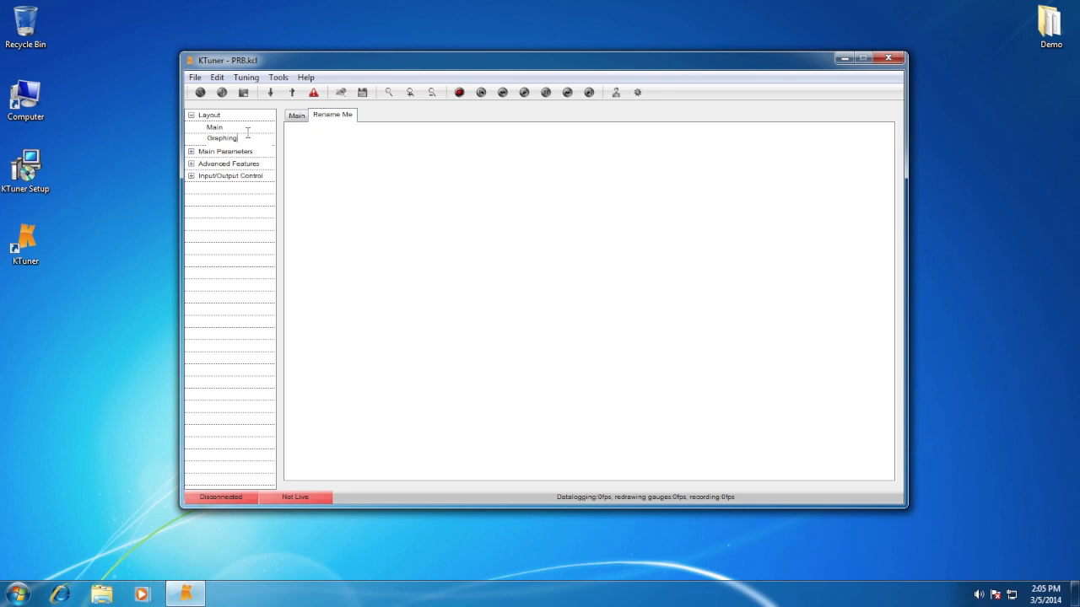
- Insert two new panels named Fueling and Ignition after Graphing, then return to Main
right_click(222, 138)
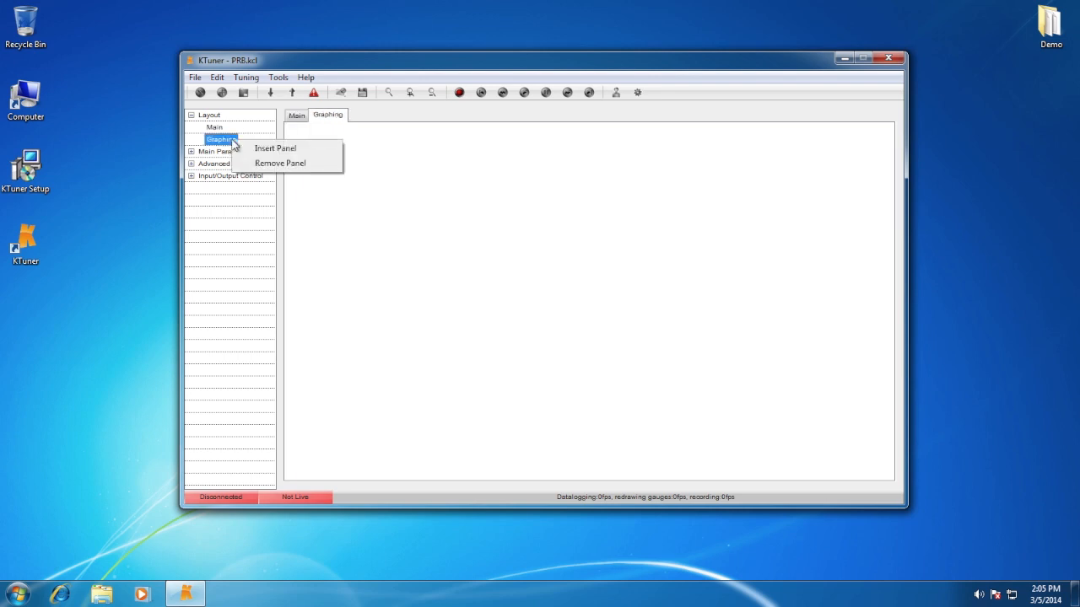
click(275, 148)
text(Fueling)
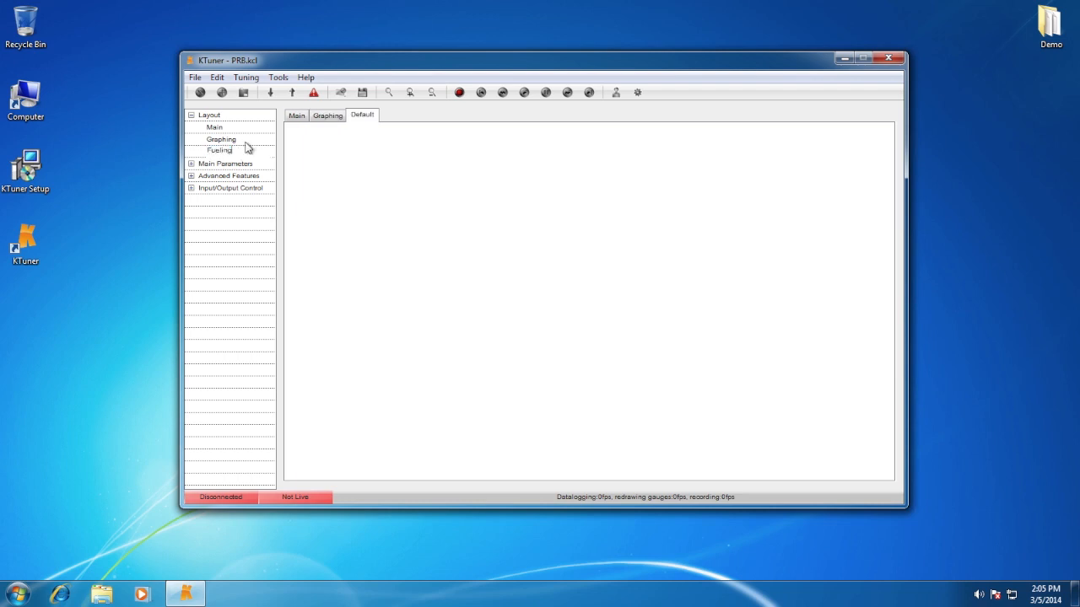
click(219, 150)
text(Ignition)
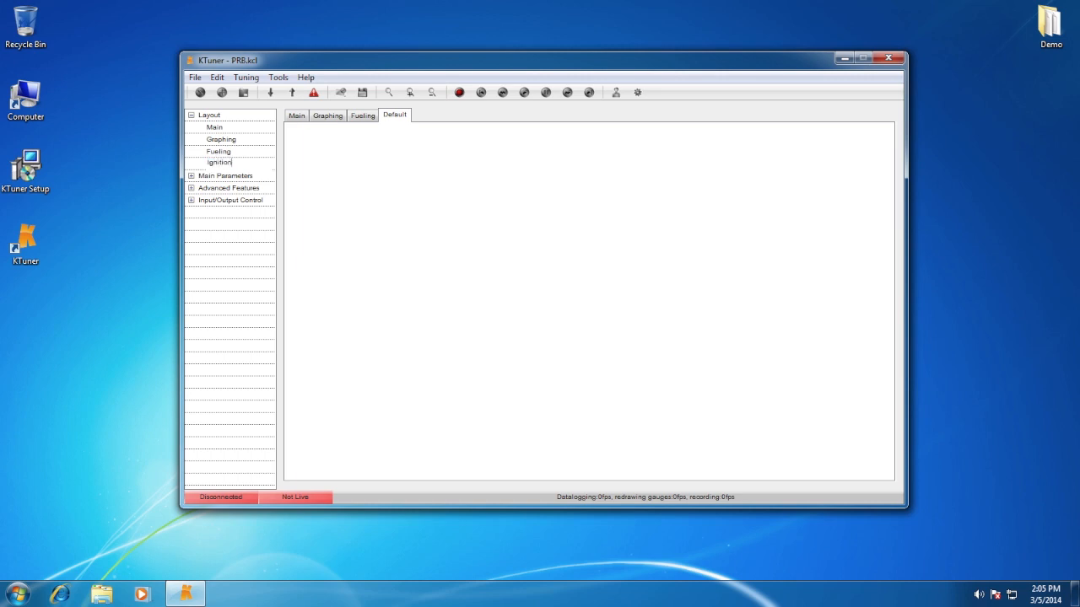
click(219, 162)
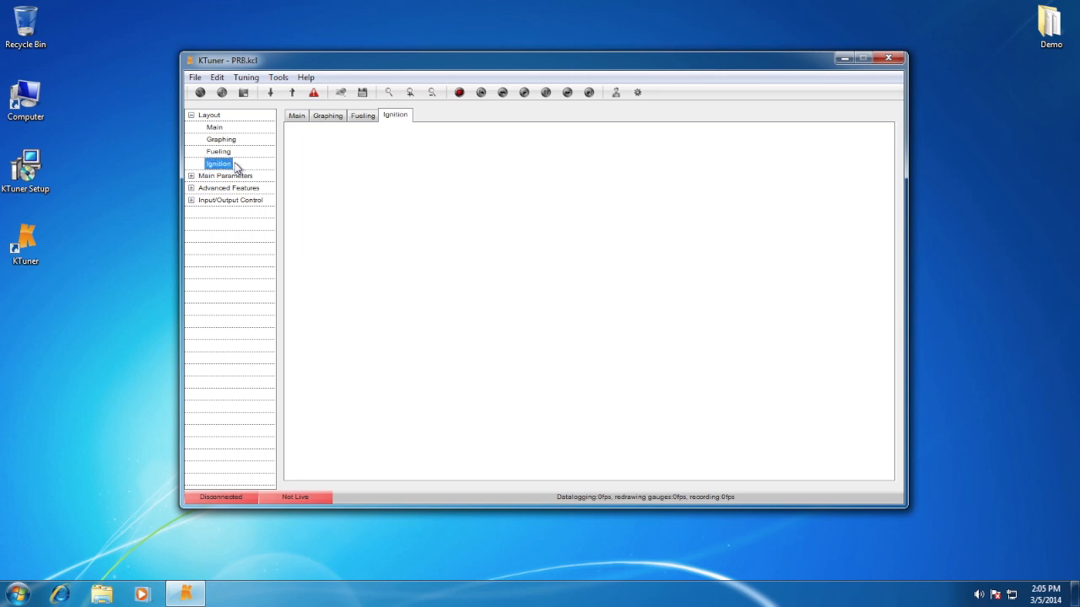
click(215, 126)
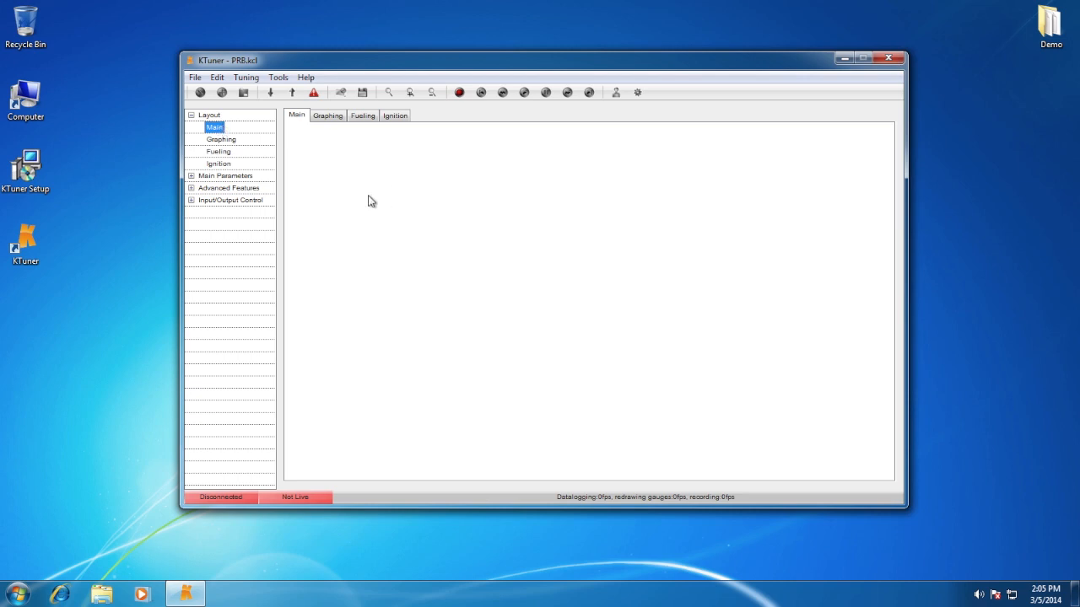
- Add an analog gauge to the Main panel and shrink it to a smaller size
right_click(370, 201)
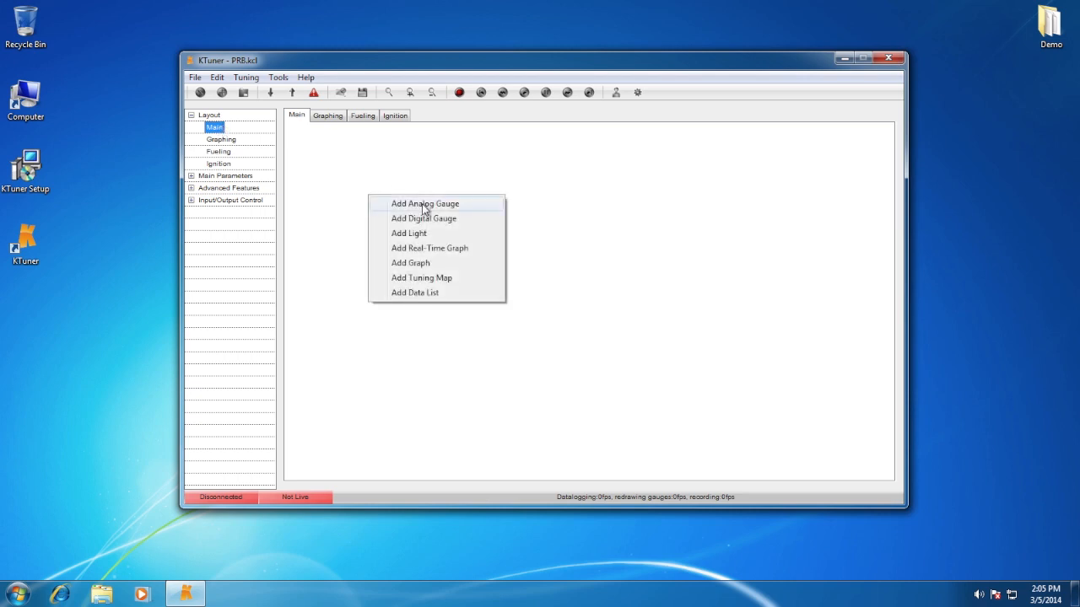
click(425, 204)
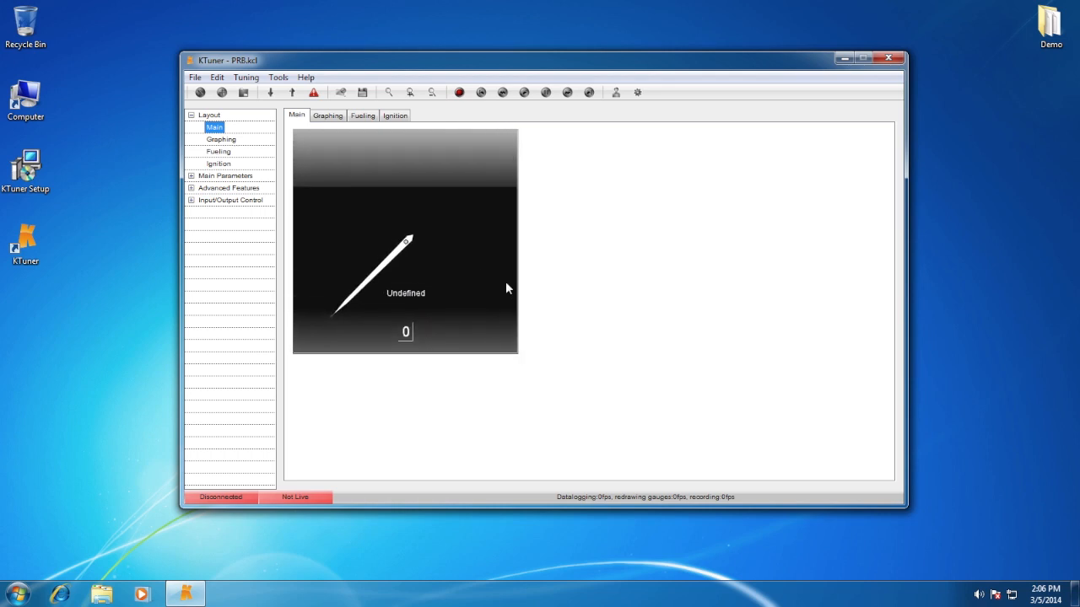
drag(518, 356, 377, 218)
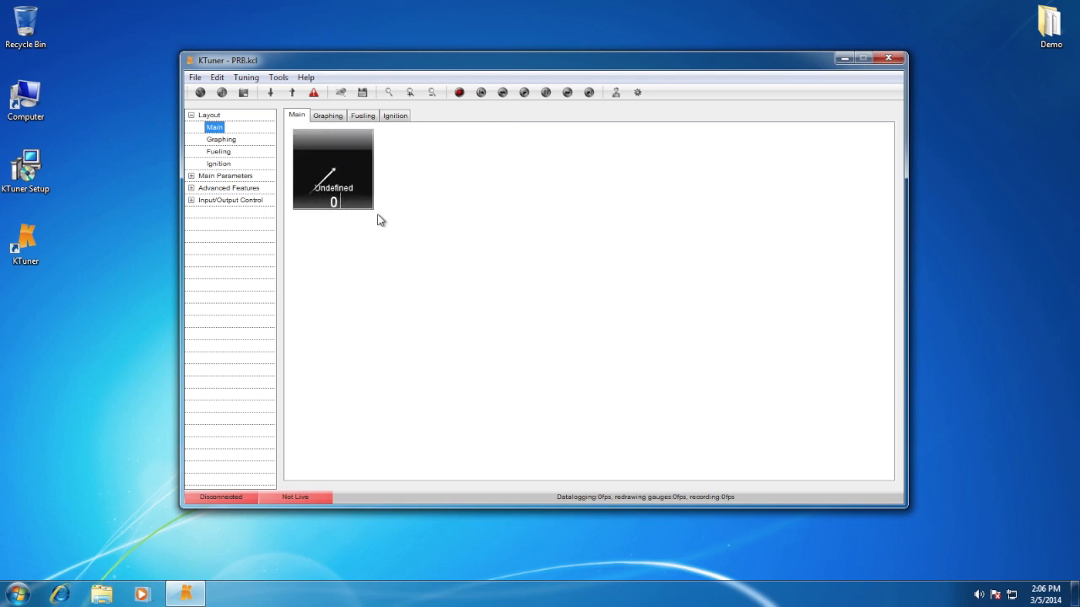
mouse_move(342, 194)
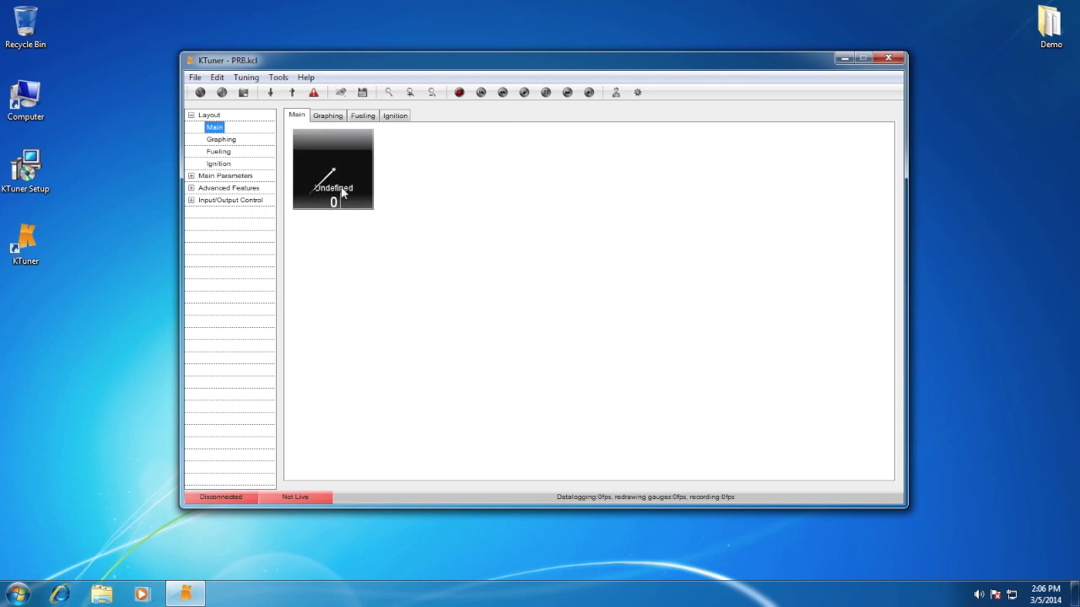
- Set the analog gauge to display RPM, then delete it from the panel
right_click(332, 169)
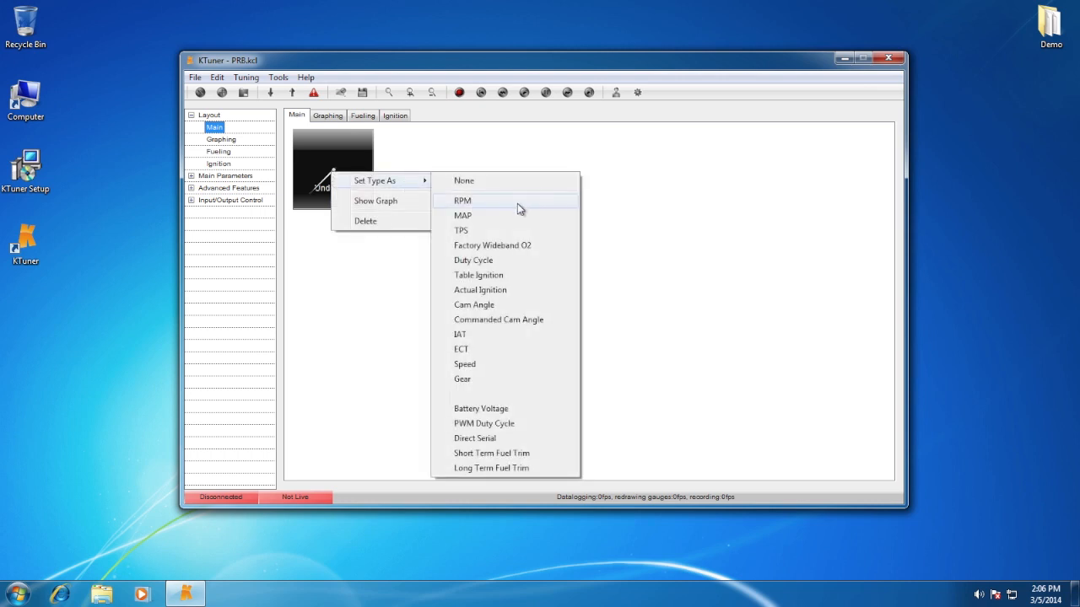
click(462, 201)
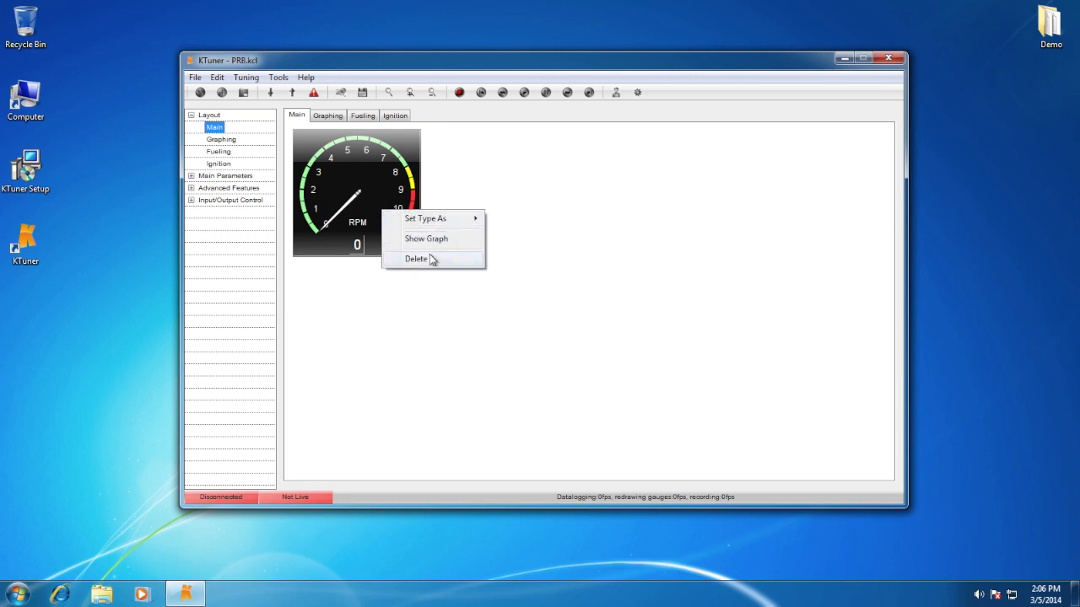
click(416, 259)
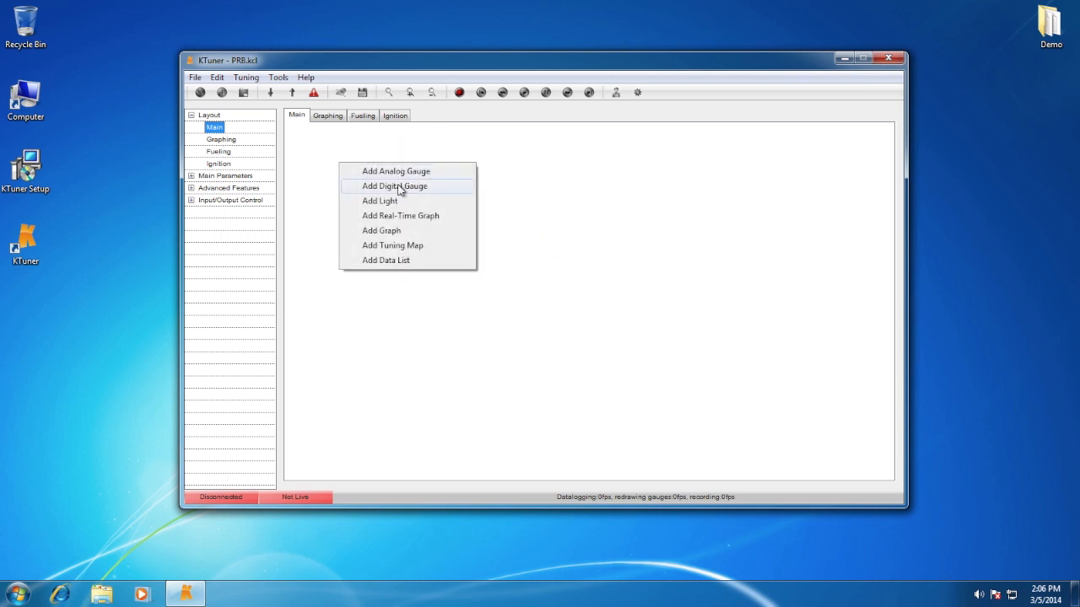
- Add a digital RPM gauge and an indicator light set to MIL on the Main panel
click(394, 186)
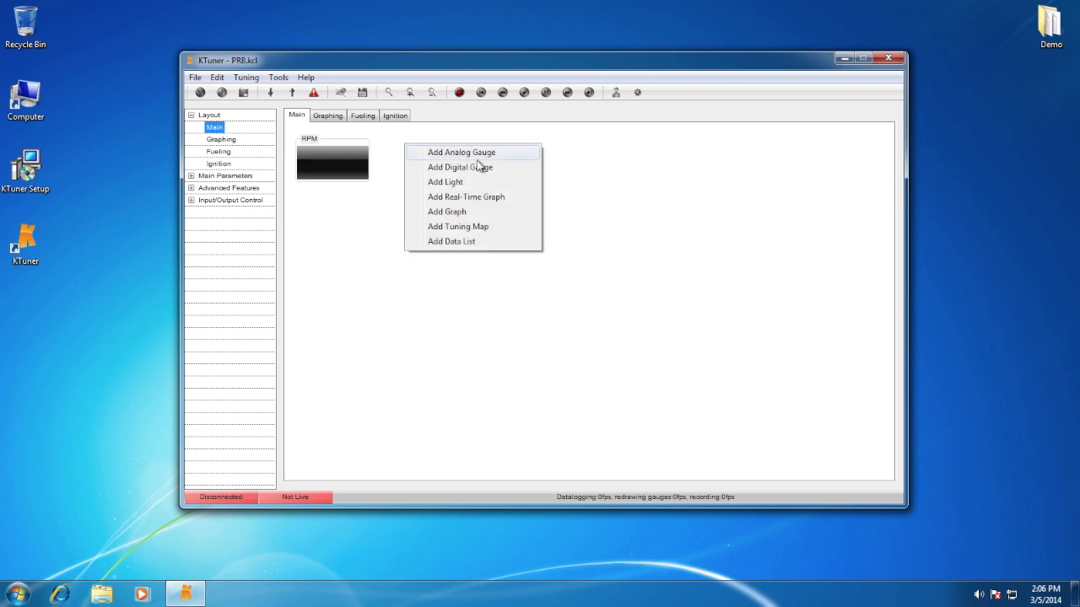
click(461, 152)
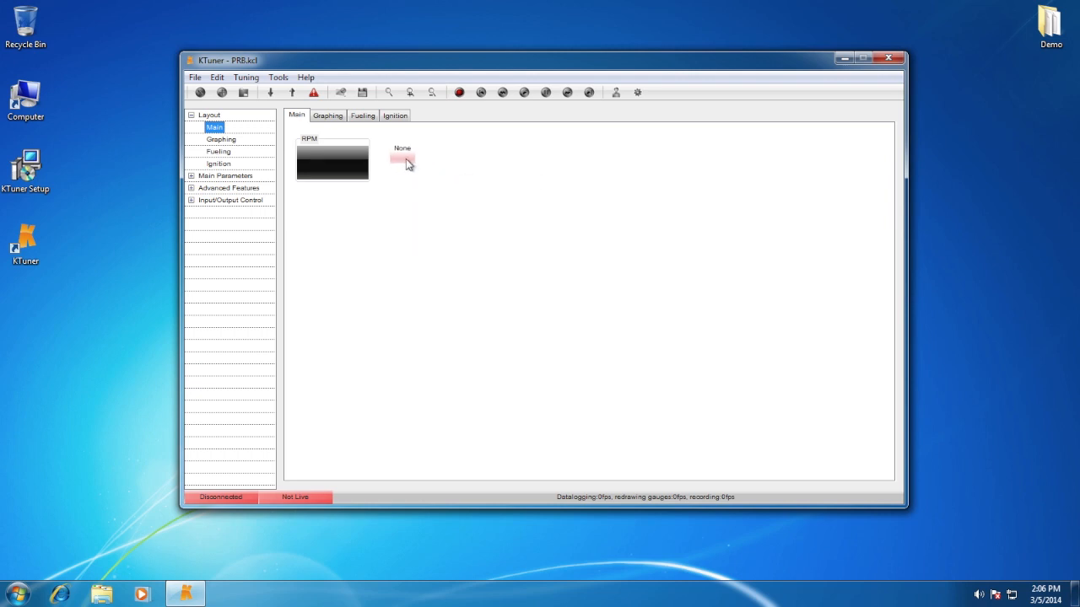
right_click(402, 161)
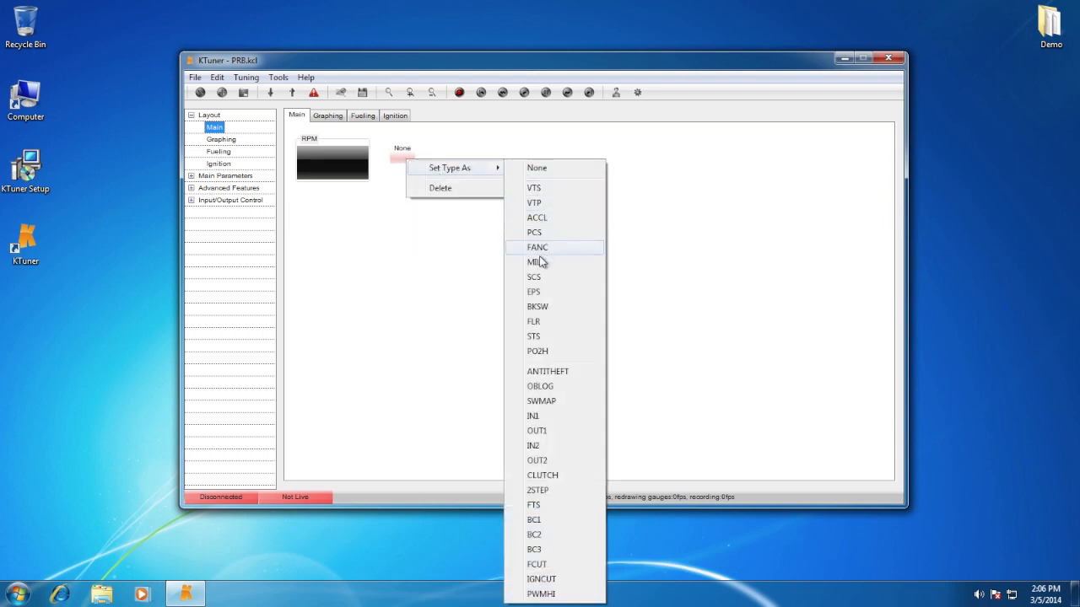
click(533, 263)
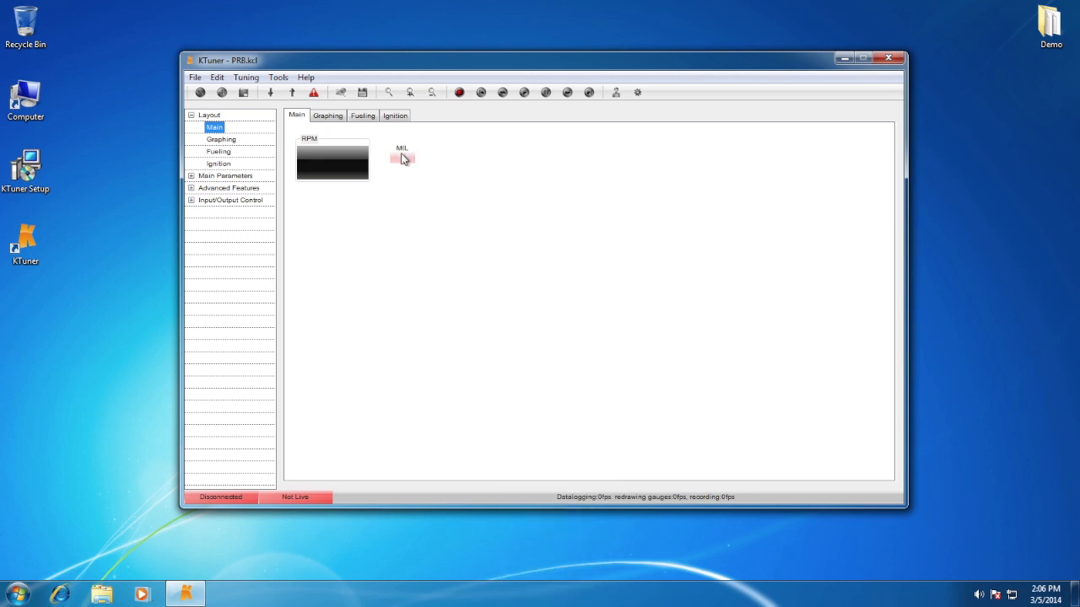
mouse_move(433, 200)
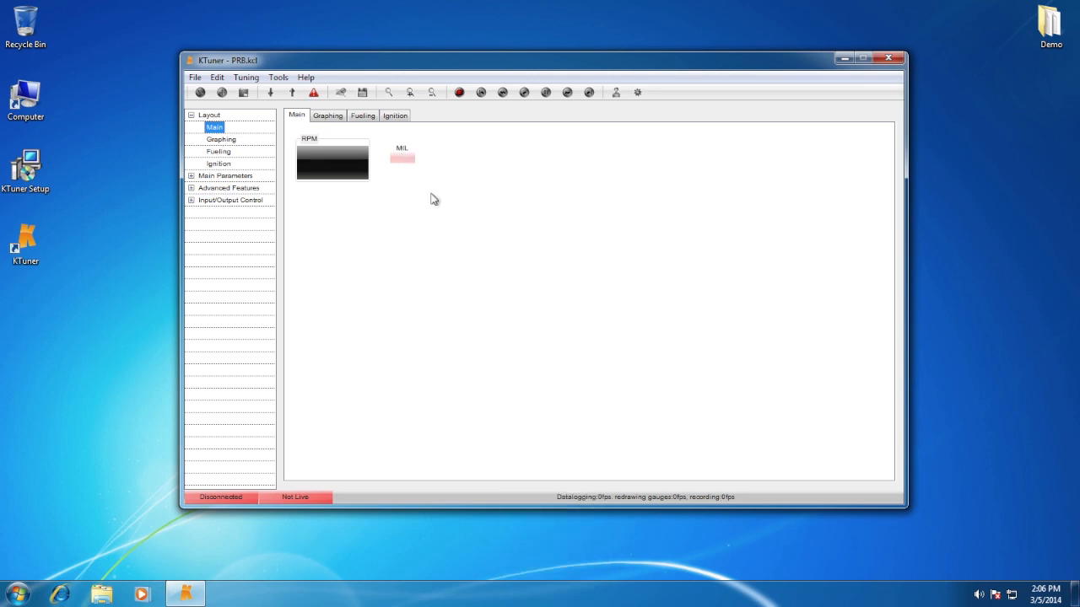
mouse_move(328, 115)
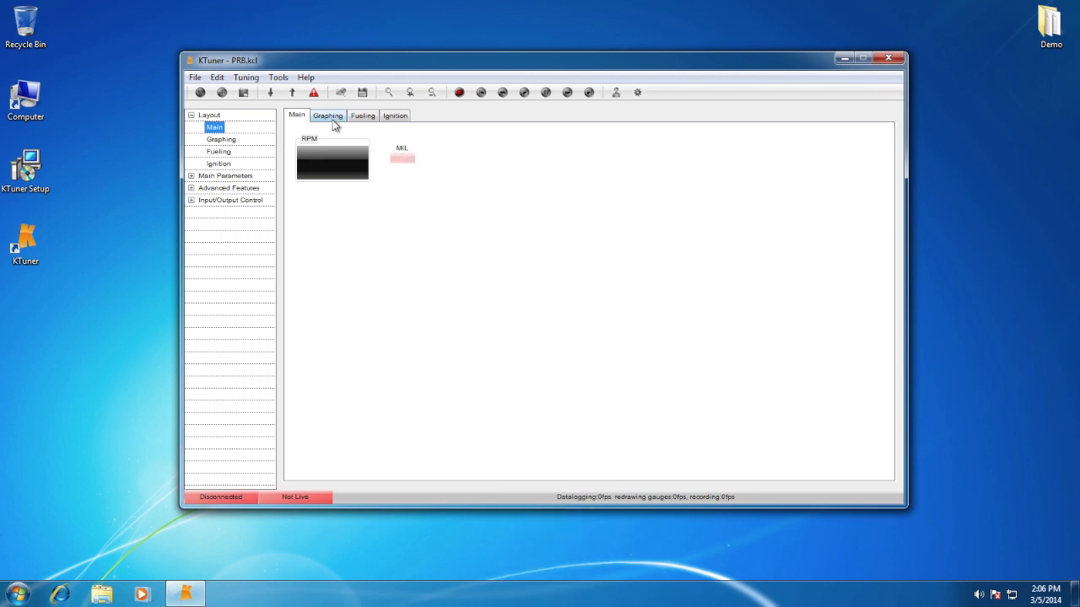
- Add two full-width real-time graphs stacked on the Graphing page
click(327, 115)
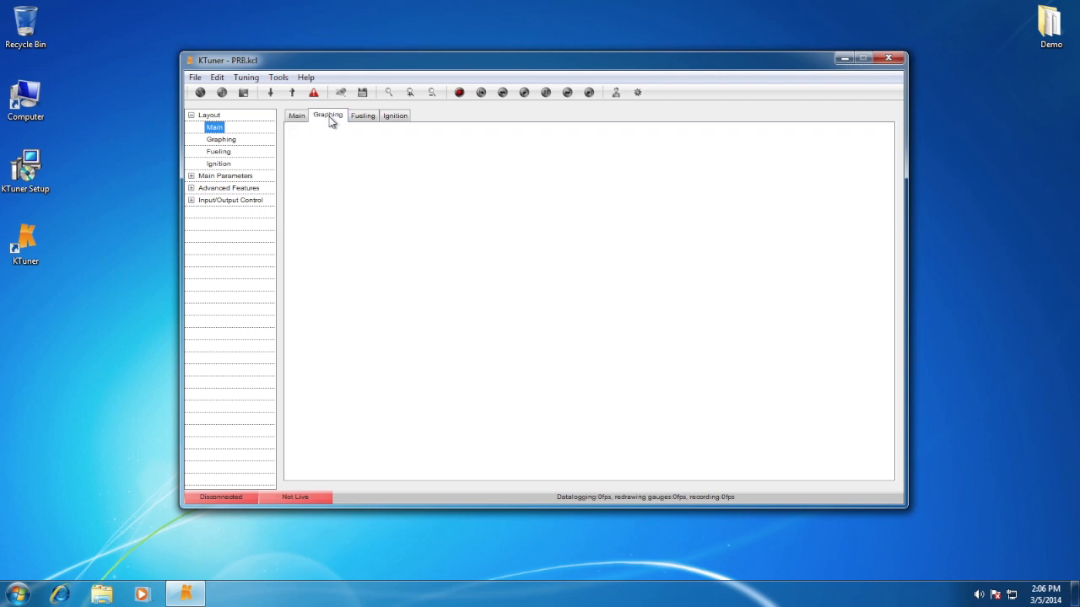
mouse_move(366, 183)
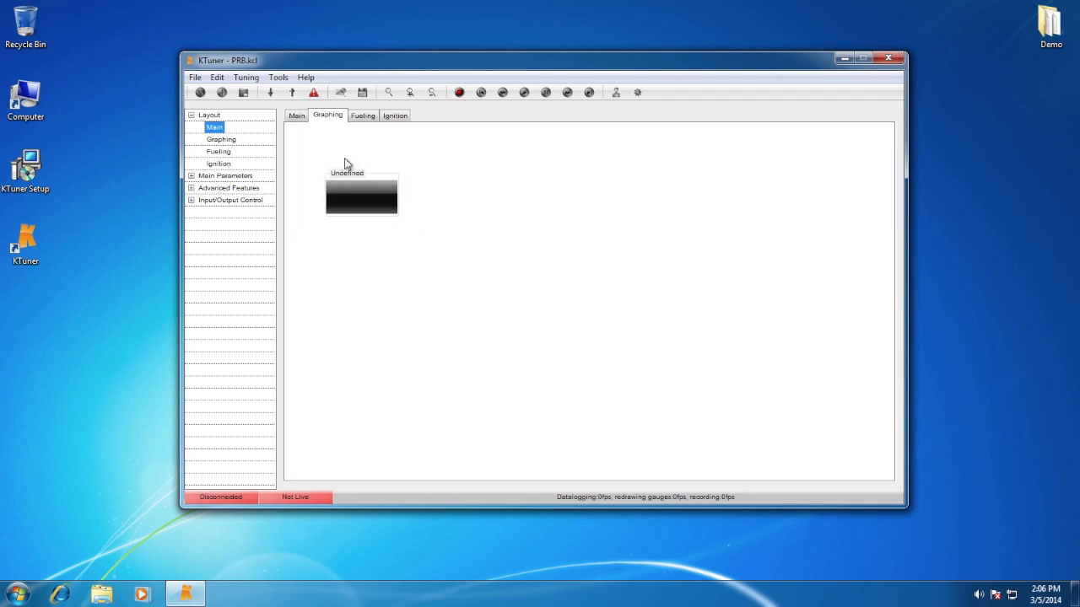
right_click(361, 194)
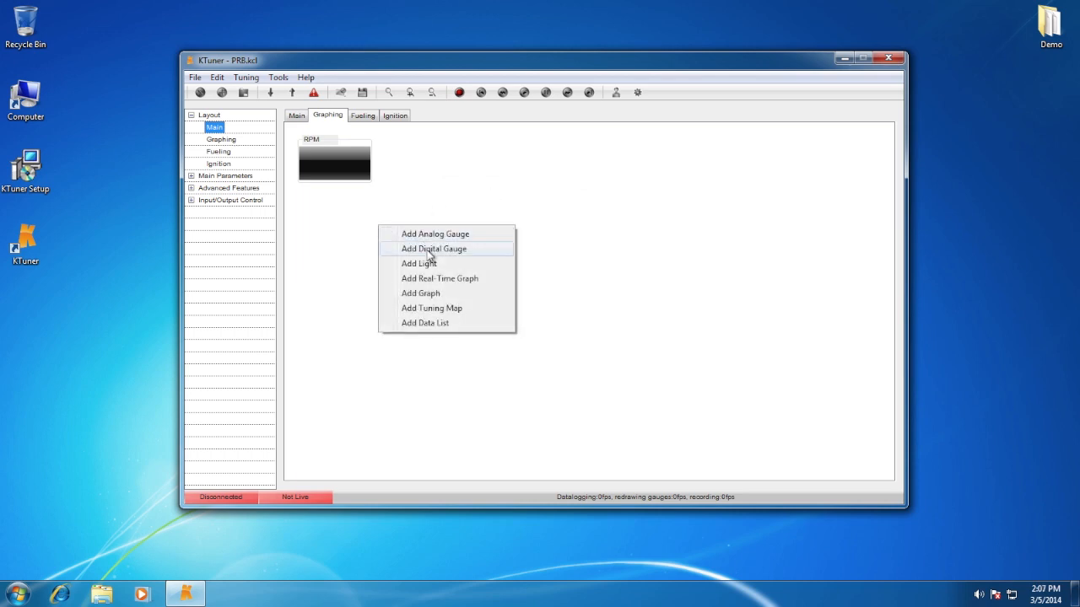
click(434, 248)
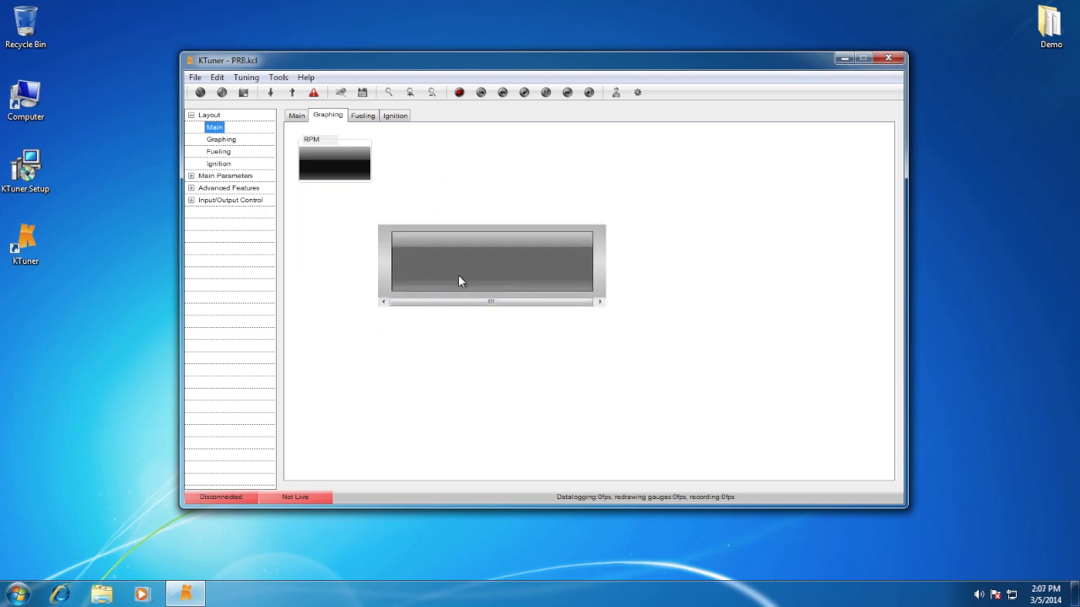
drag(492, 264, 411, 241)
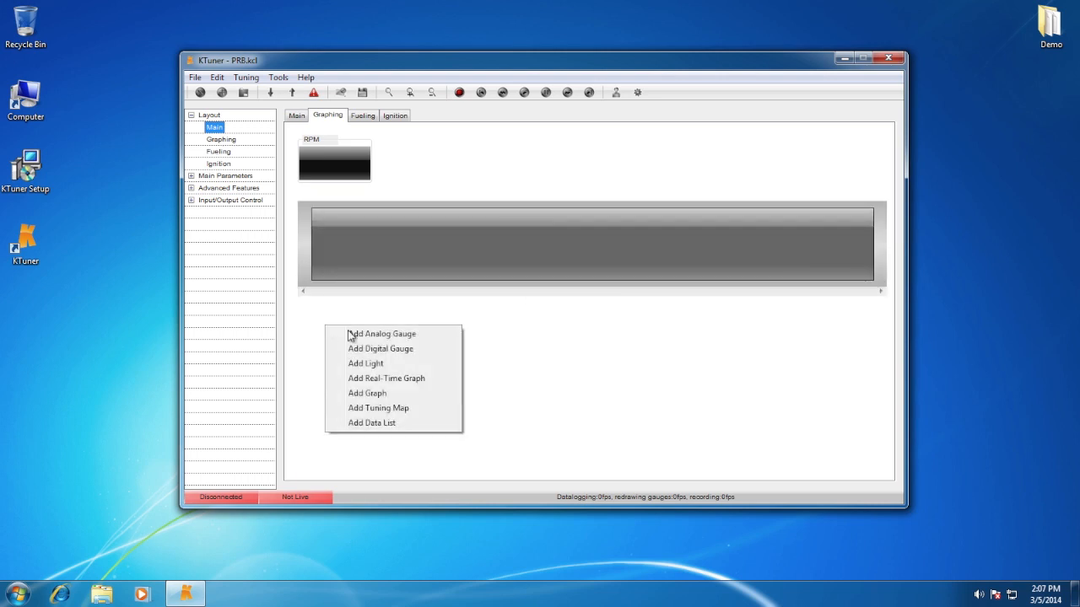
click(385, 377)
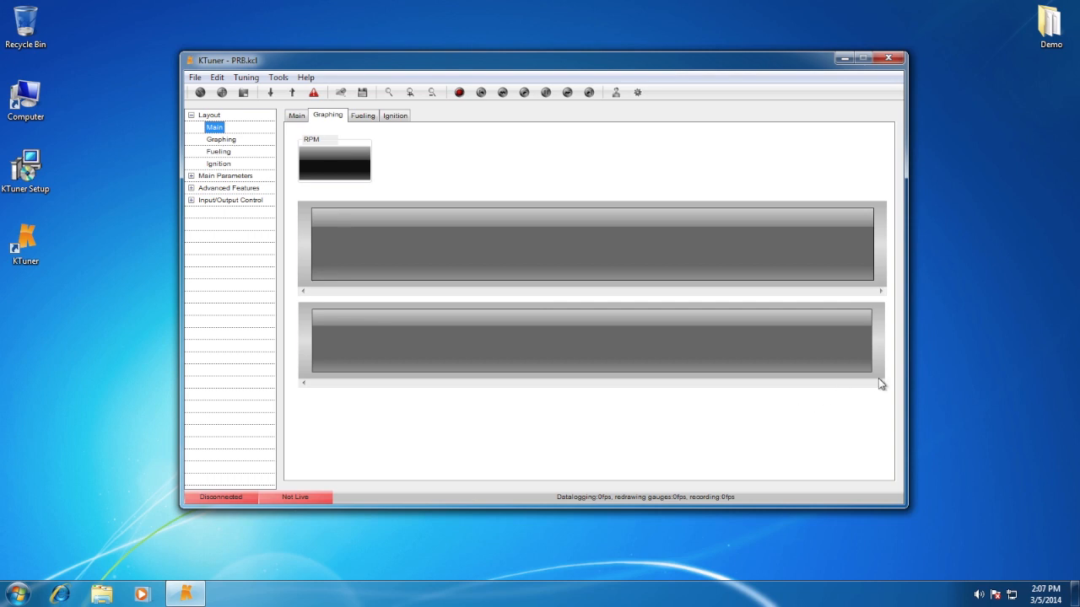
mouse_move(366, 234)
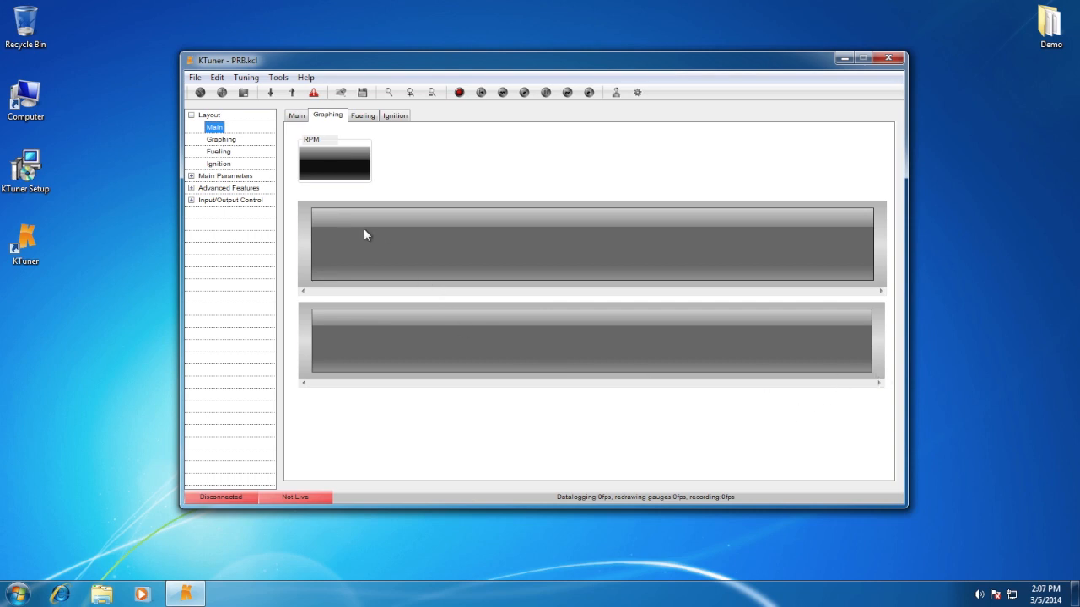
- Plot RPM and Duty Cycle on the first graph and set channels on the second graph
right_click(590, 245)
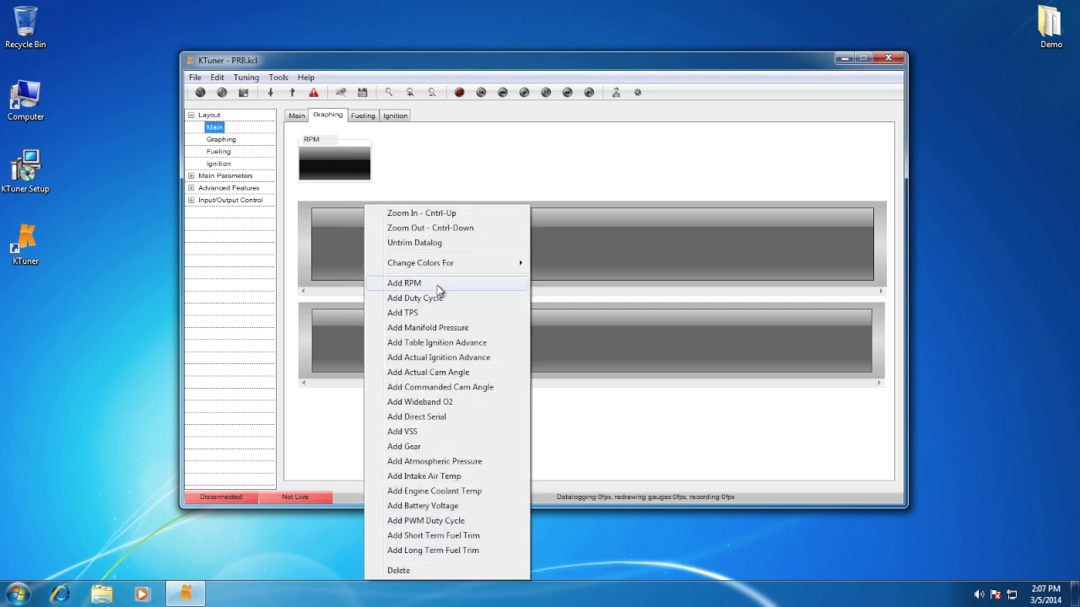
click(415, 298)
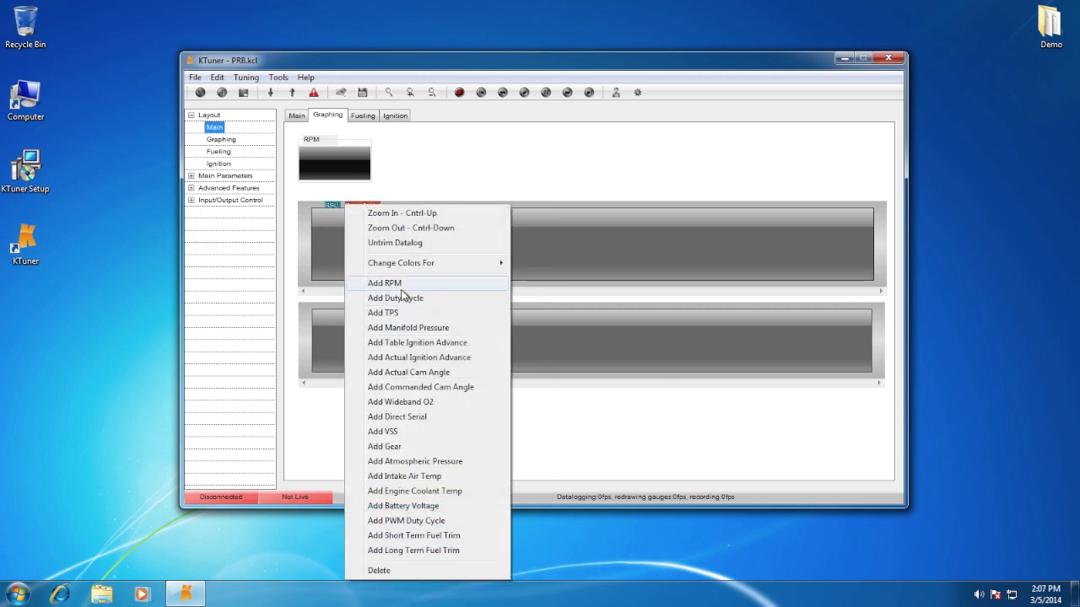
click(395, 297)
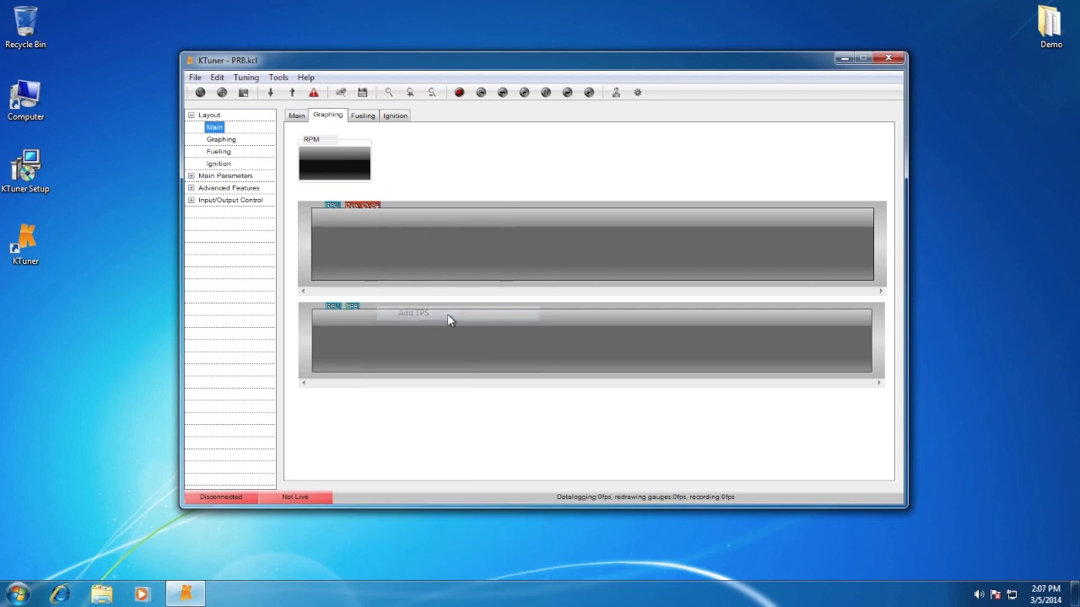
right_click(447, 319)
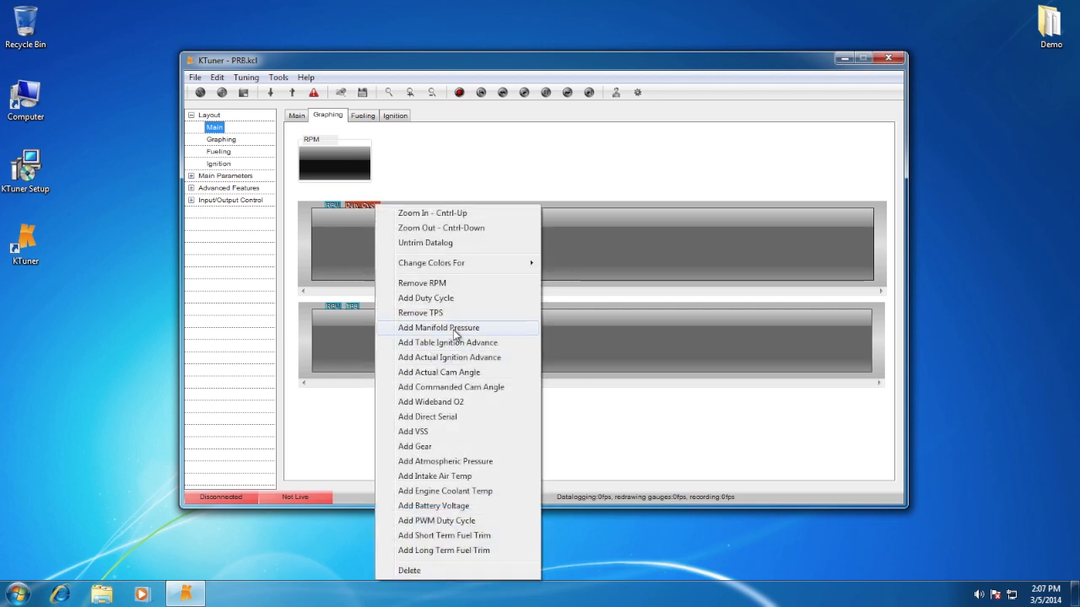
click(362, 116)
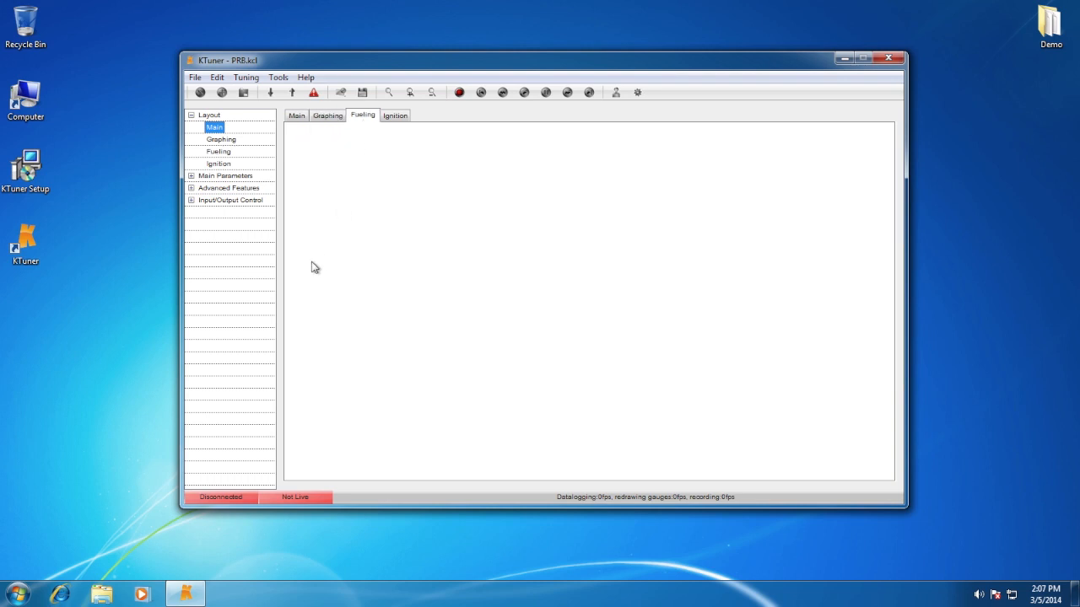
mouse_move(335, 189)
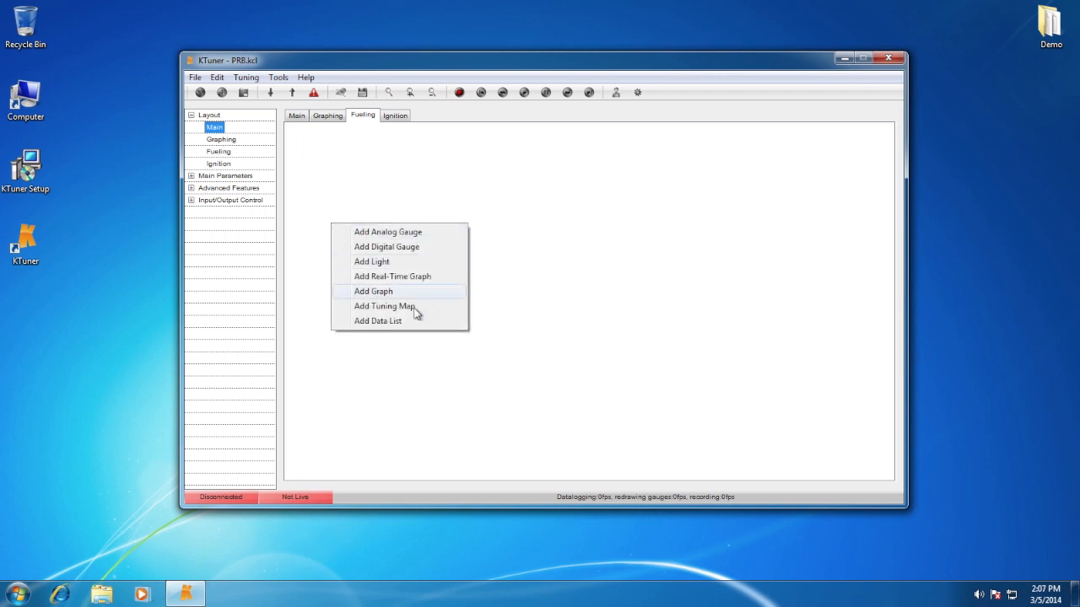
- Place a tuning map on the Fueling page showing the Fuel table beside its graph
click(384, 306)
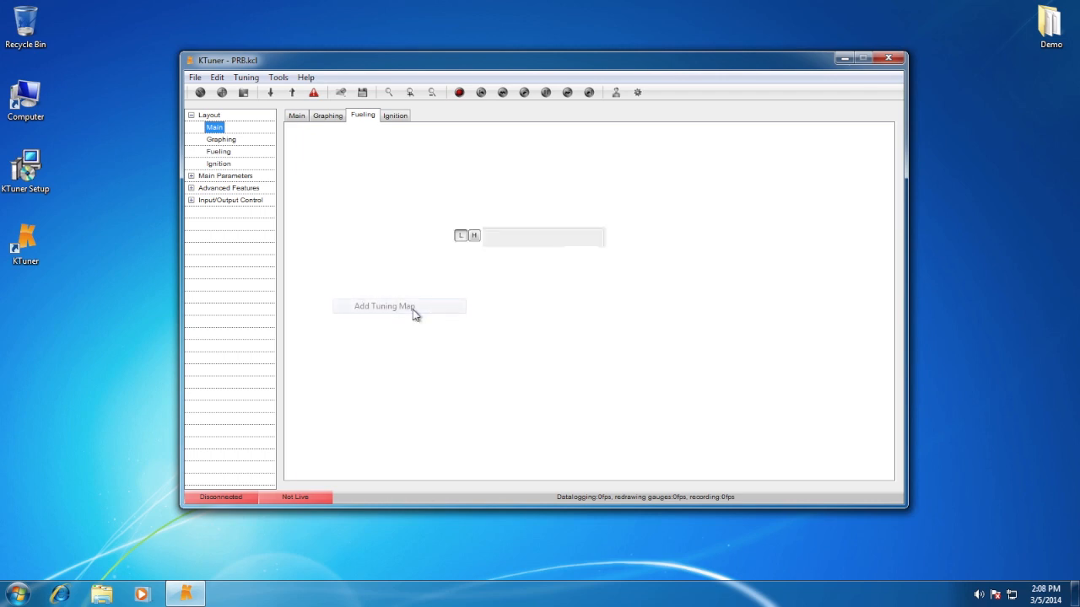
click(386, 306)
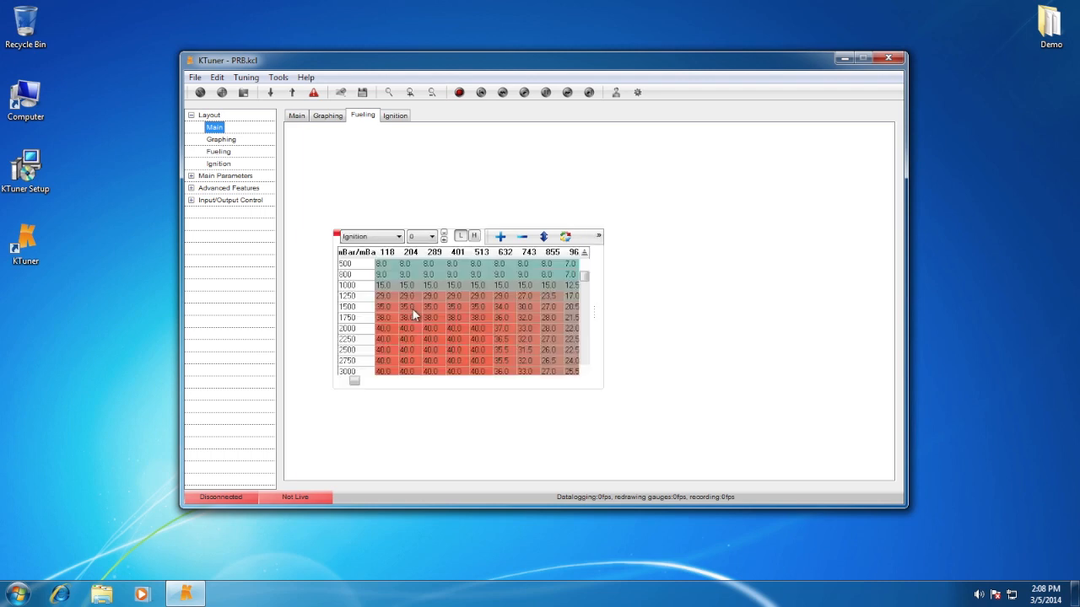
click(397, 236)
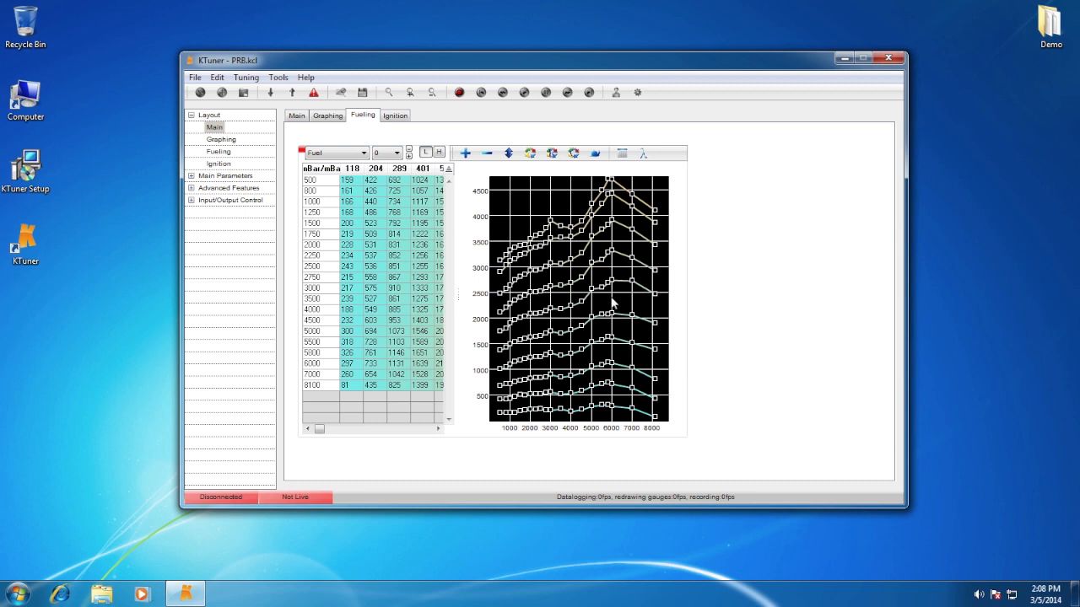
click(595, 152)
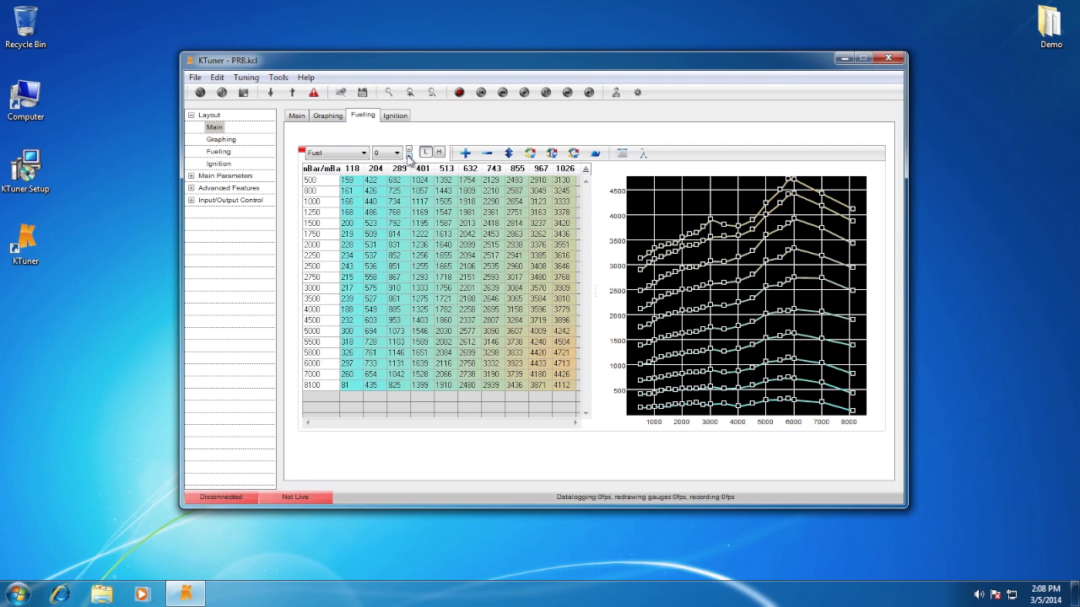
click(409, 153)
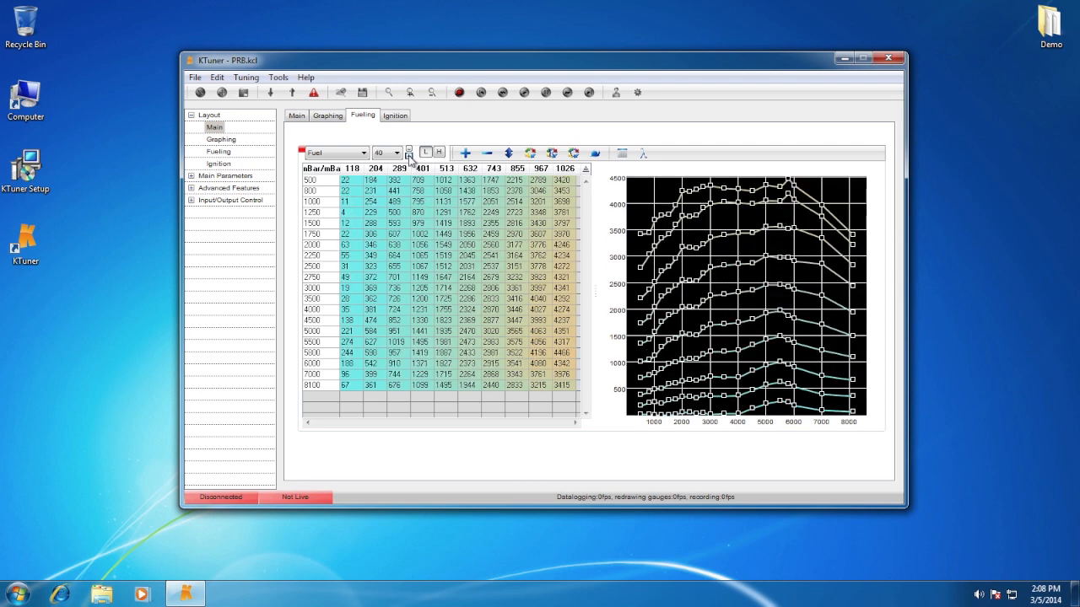
click(409, 152)
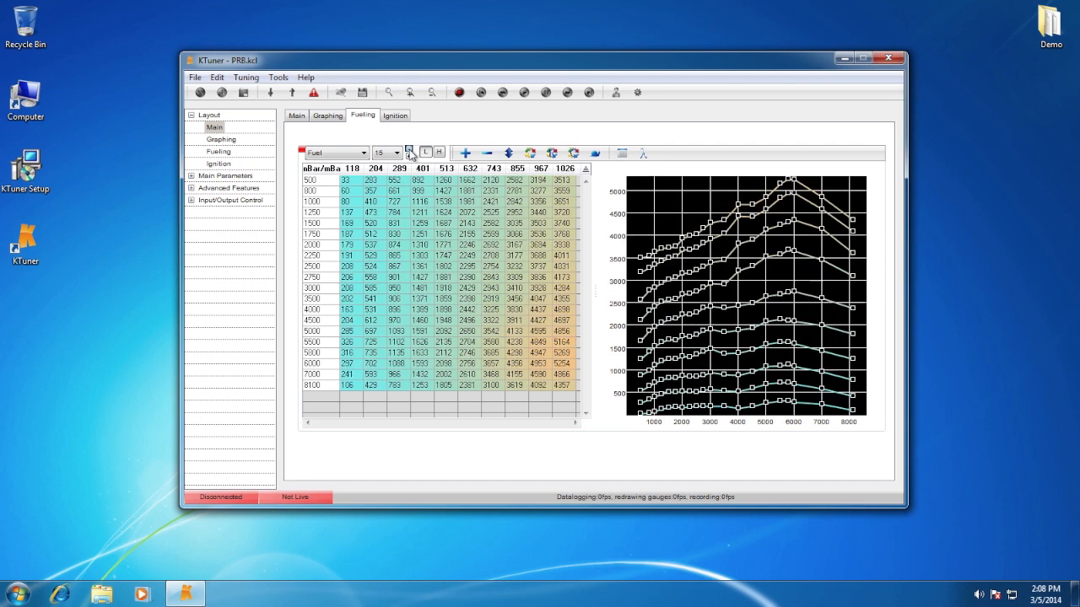
click(426, 153)
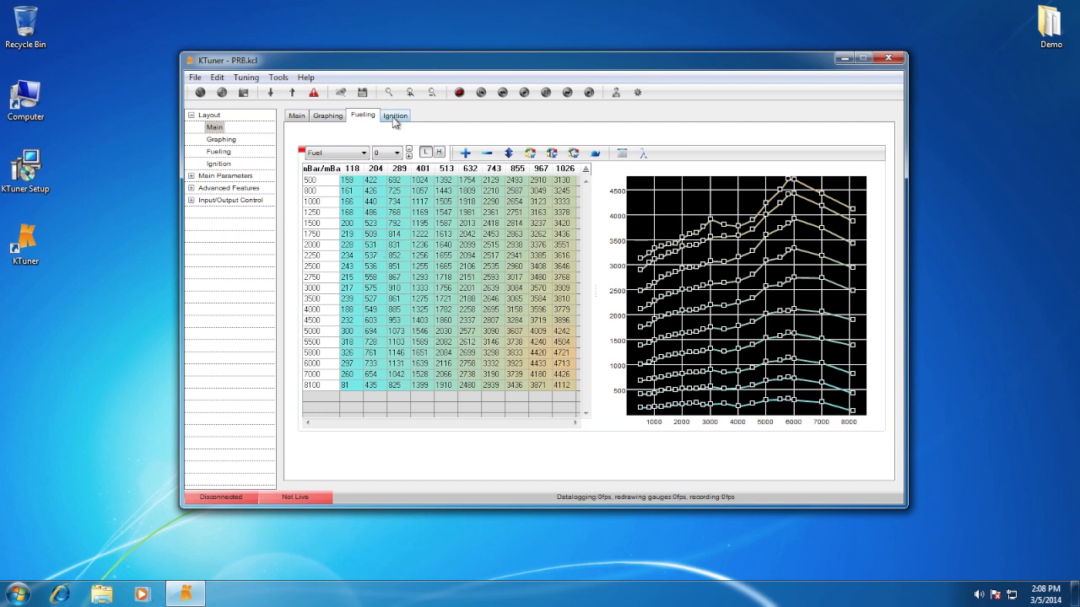
- Add a second ignition tuning map below the first on the Ignition page
click(395, 115)
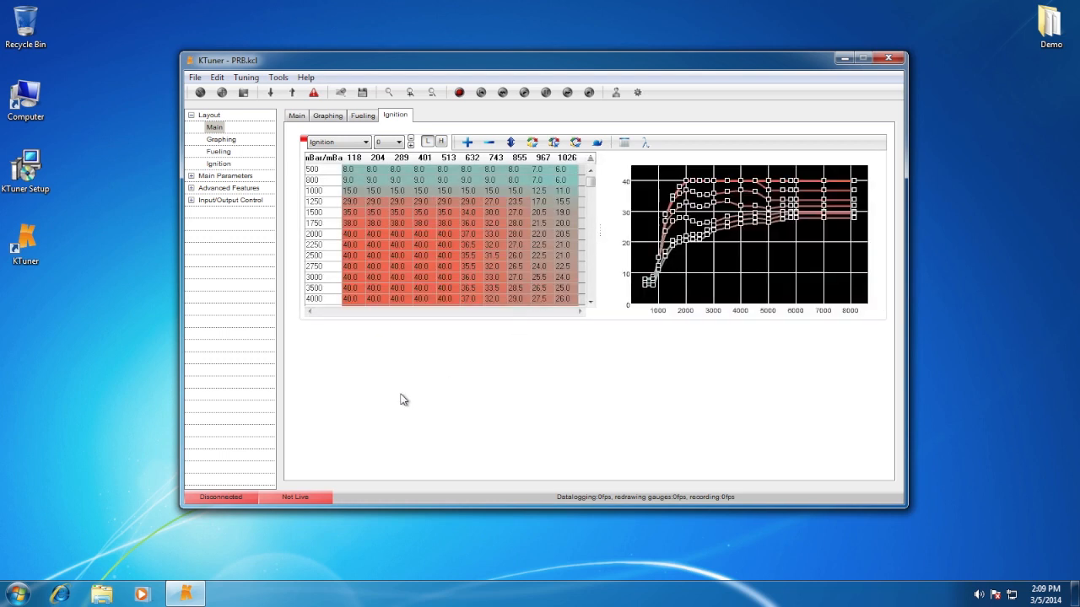
right_click(404, 399)
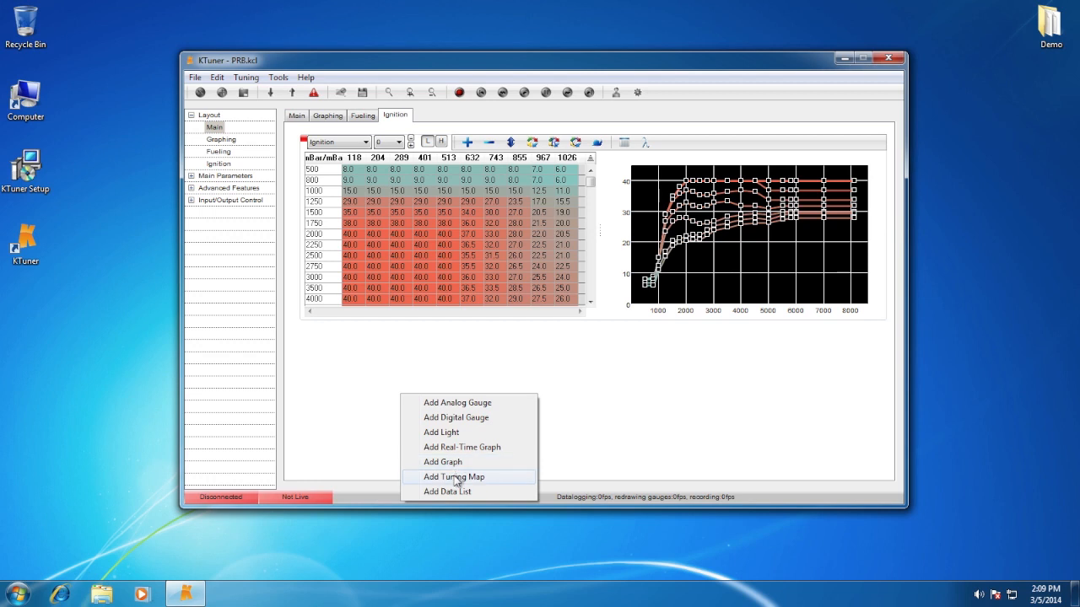
click(453, 476)
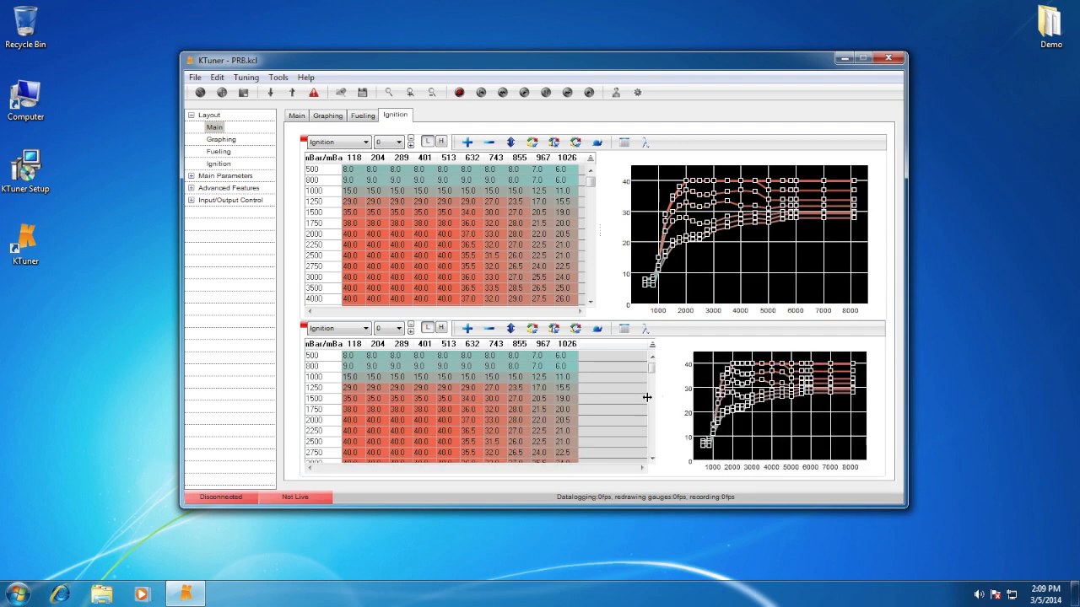
- Switch the lower map pane from Ignition to the Cam Angle table
click(362, 328)
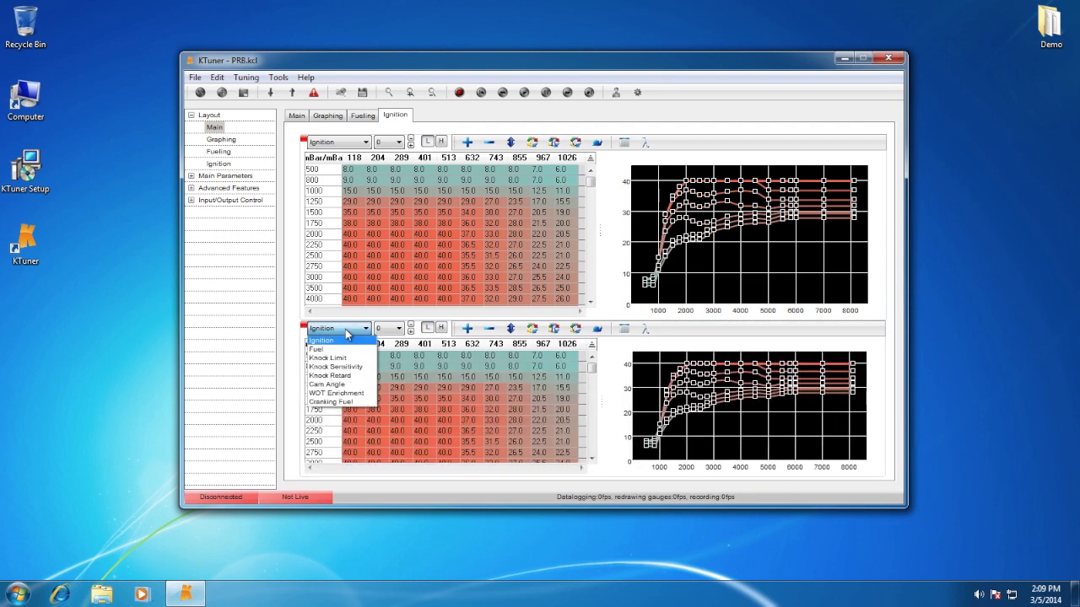
click(327, 384)
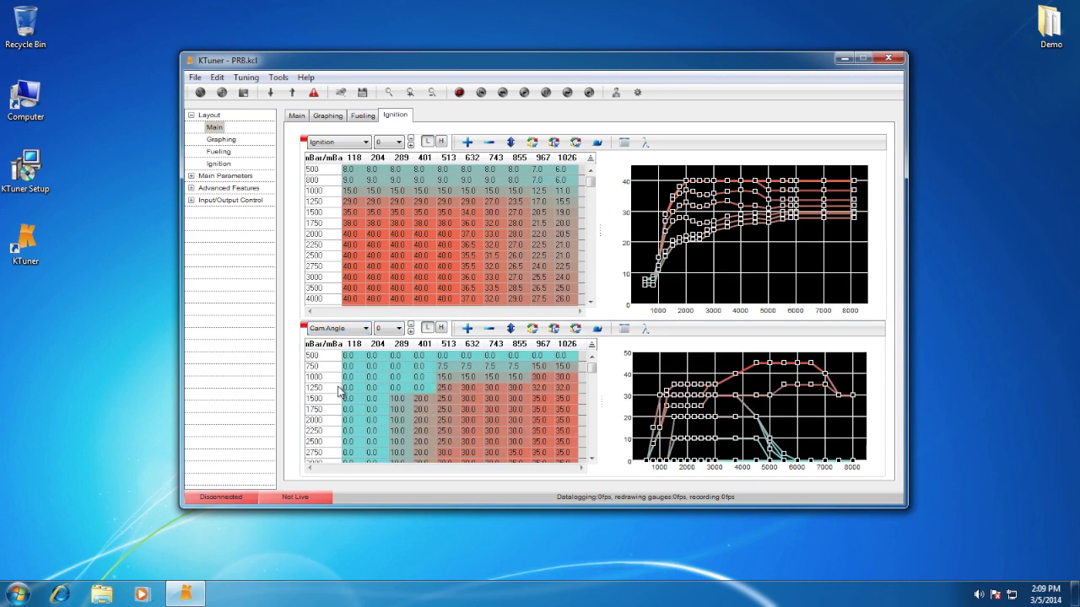
mouse_move(521, 401)
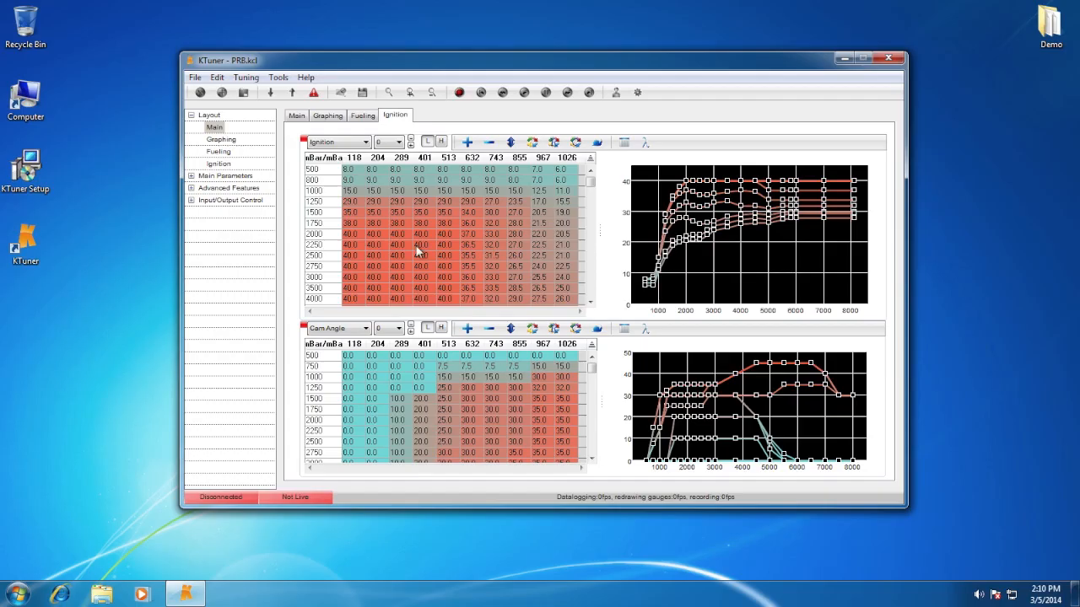
mouse_move(297, 133)
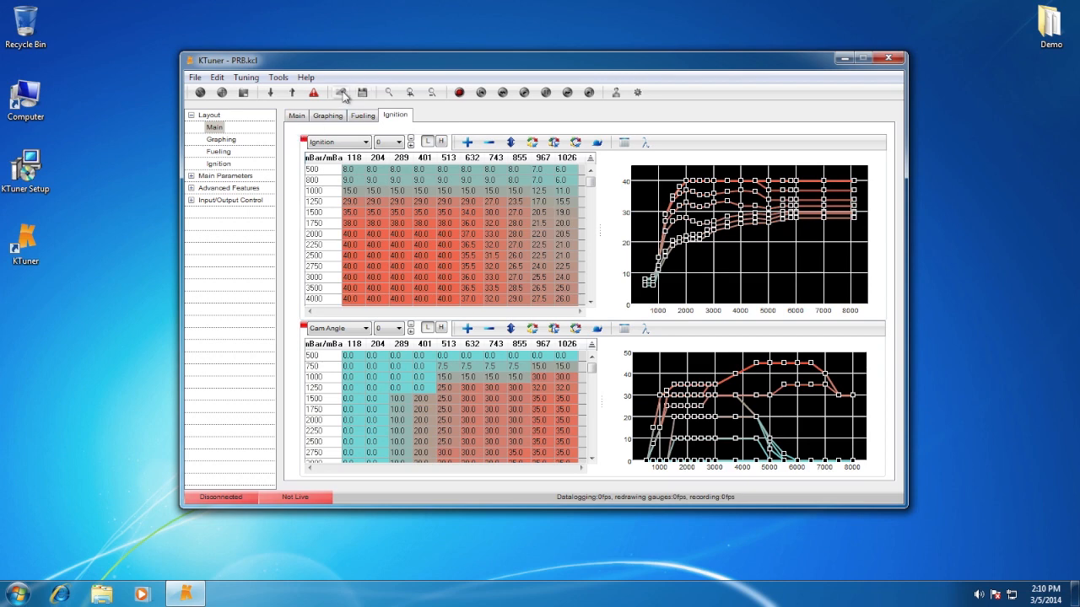
- Load the PRB Datalog2.dlg datalog for playback
click(342, 91)
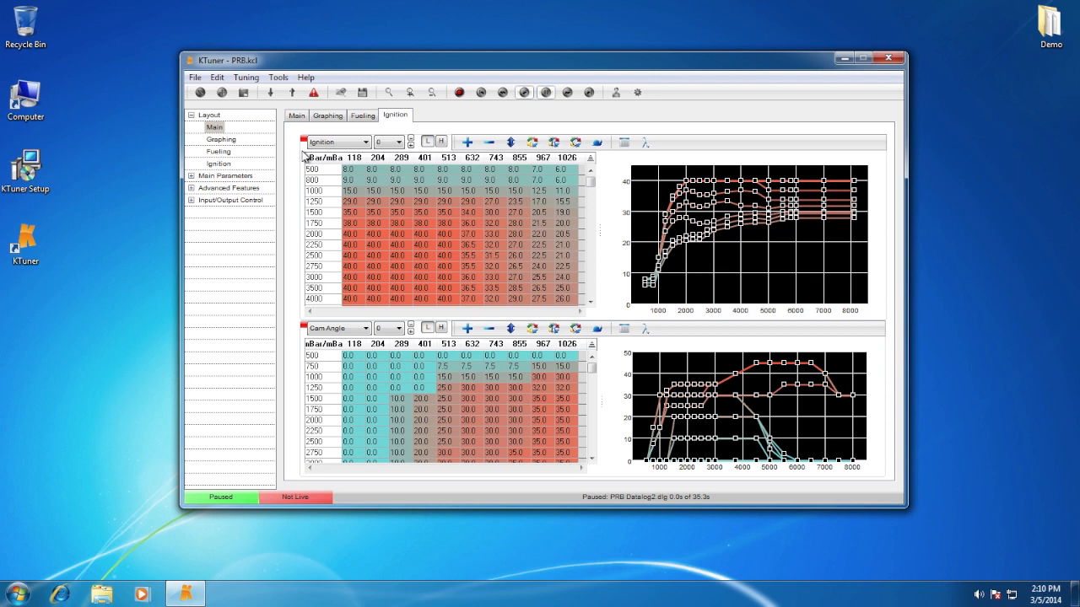
mouse_move(340, 138)
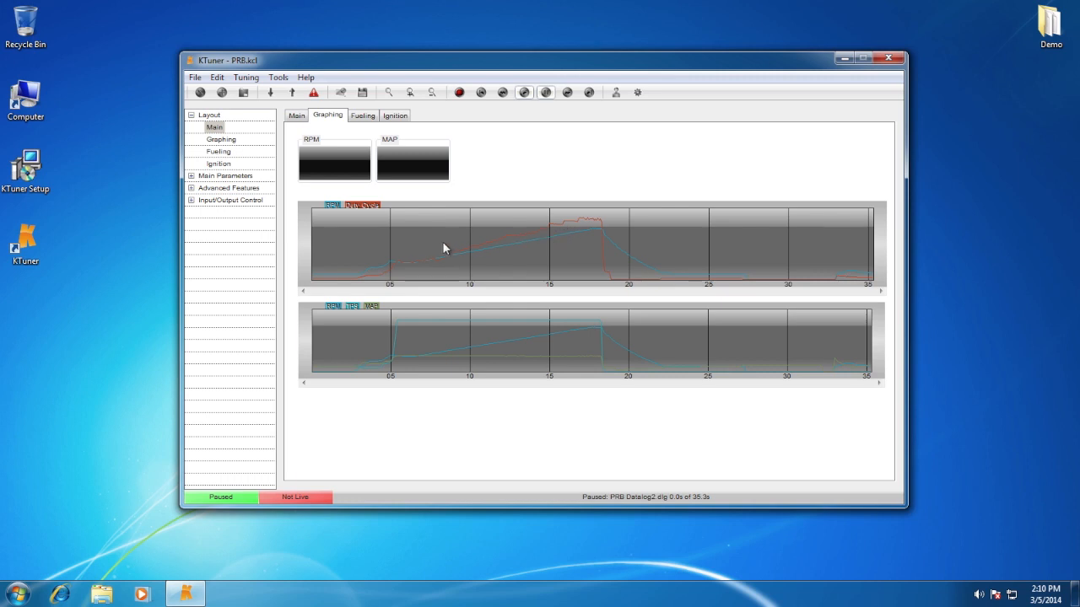
mouse_move(340, 250)
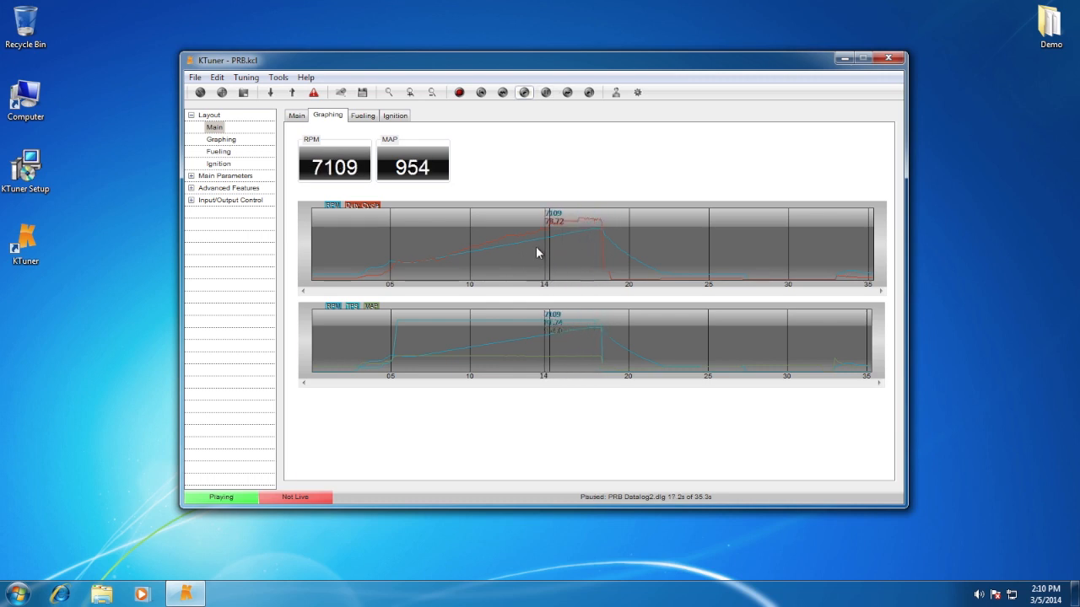
- Pause and resume datalog playback, then view the fuel map's traced cells
click(545, 92)
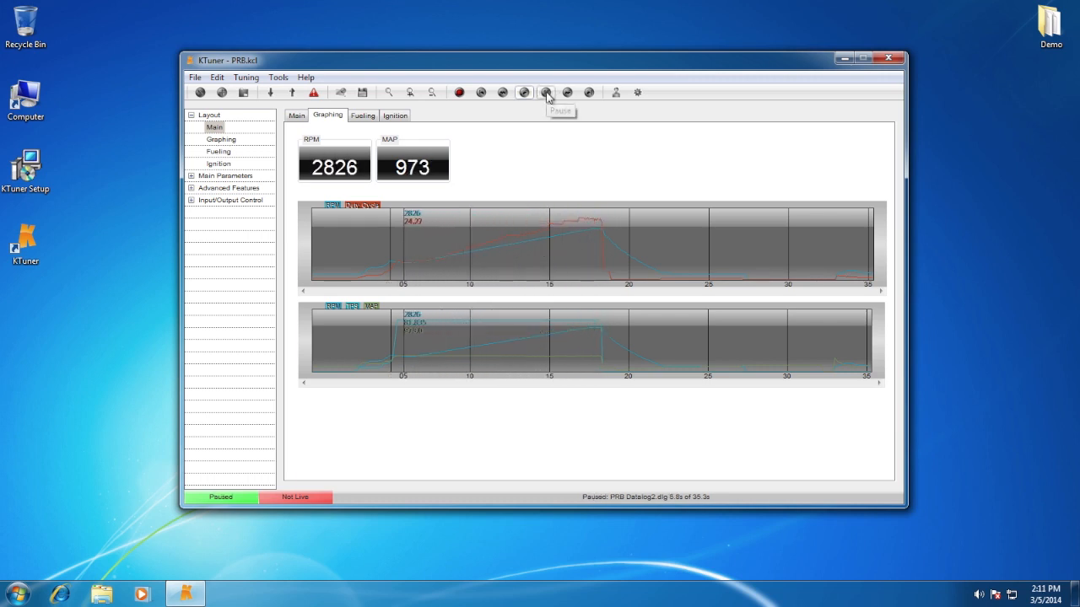
click(395, 115)
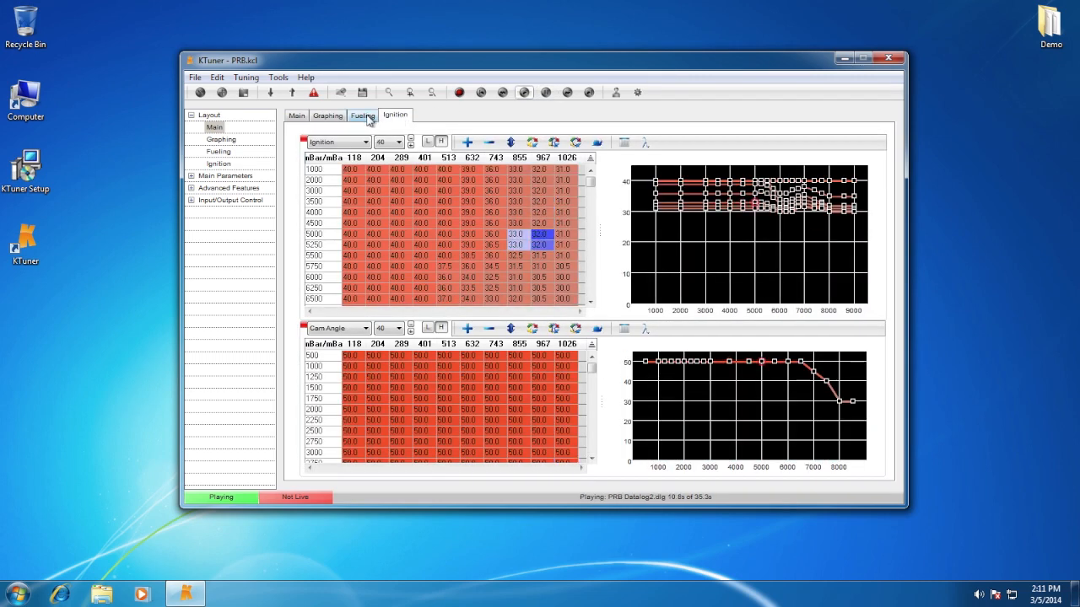
click(362, 114)
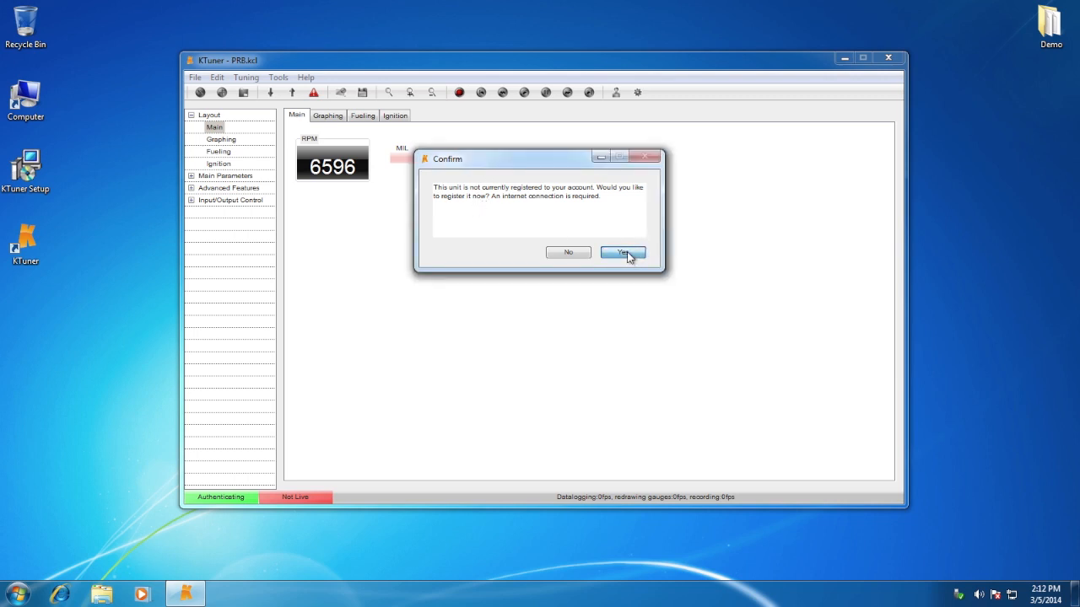
- Register the KTuner unit to the account and confirm the successful registration
click(622, 252)
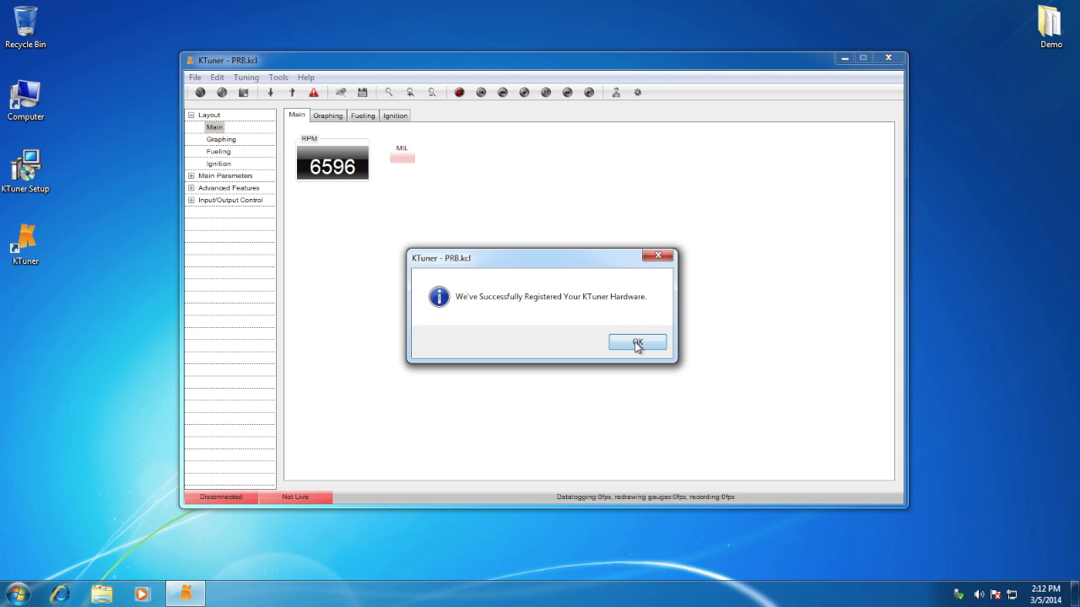
click(636, 342)
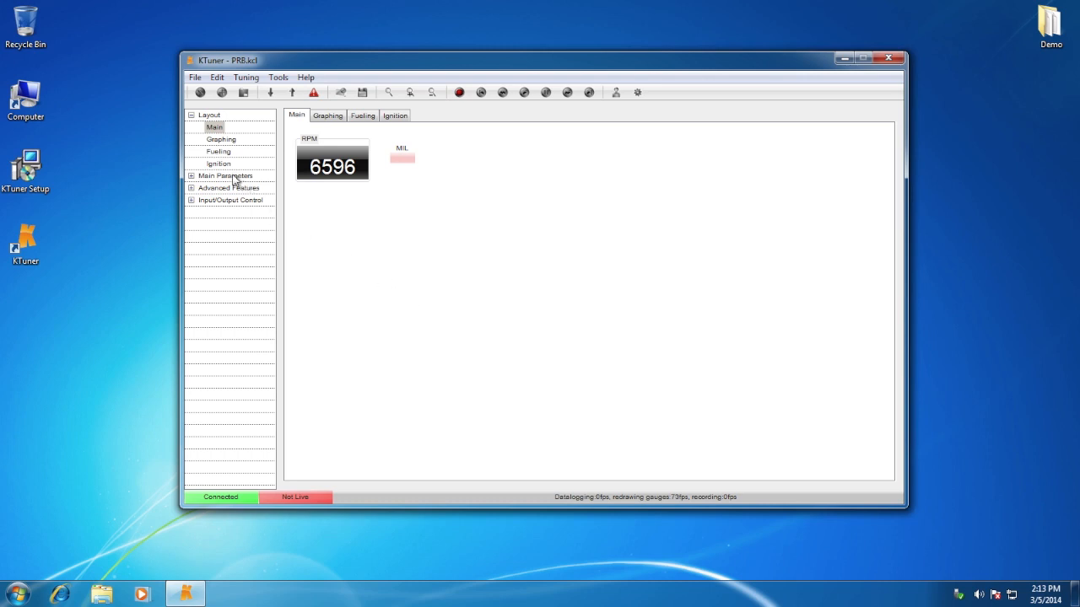
- Enable Disable Immobilizer under Main Parameters' Sensor/Options settings
click(225, 176)
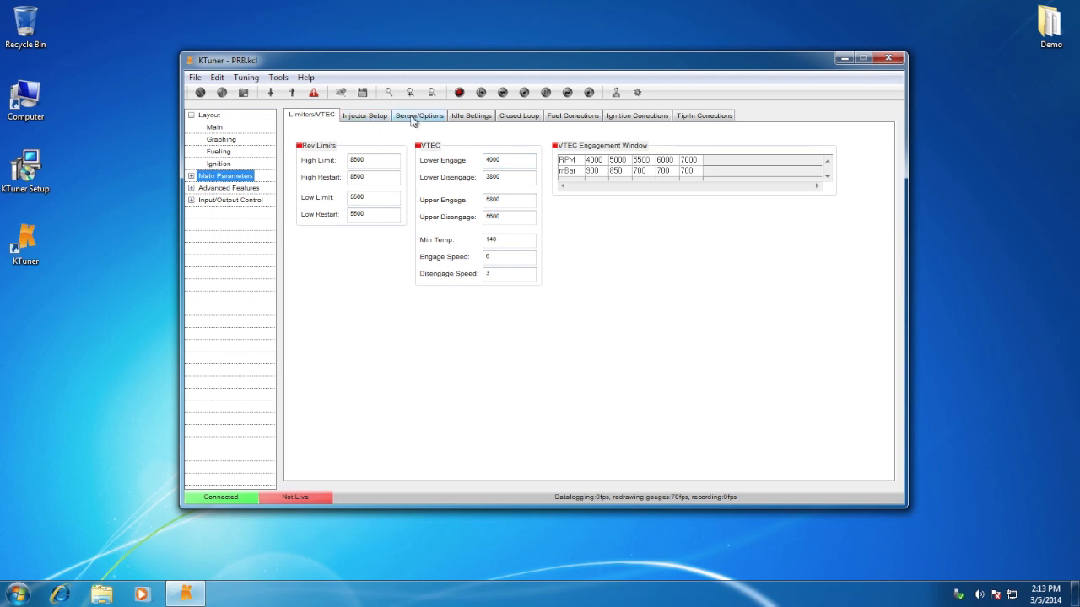
click(420, 115)
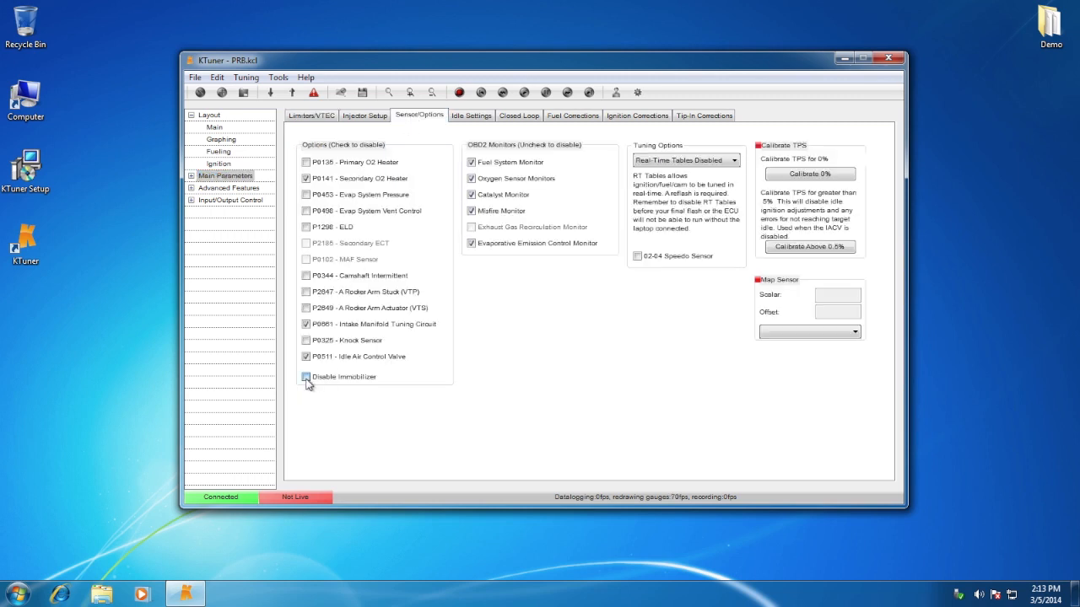
click(305, 377)
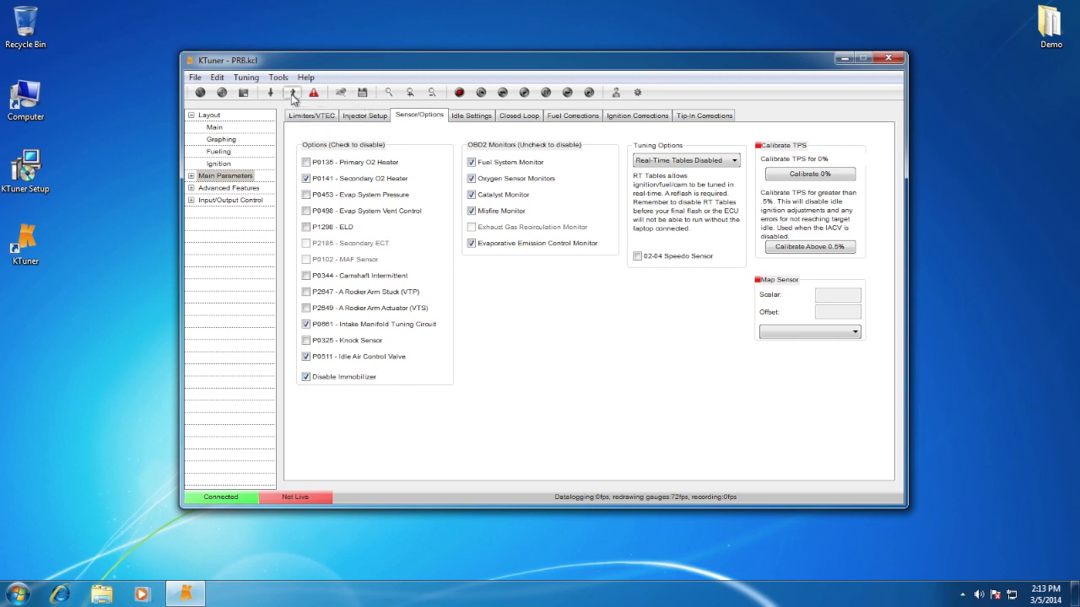
- Upload the tune to reflash the ECU and acknowledge completion after key cycling
click(292, 92)
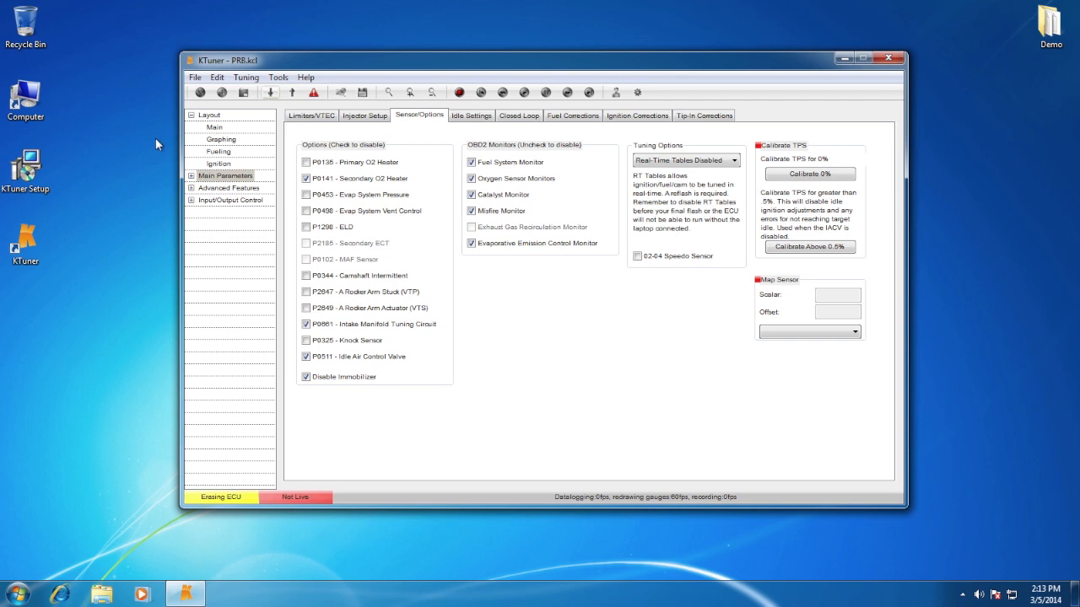
mouse_move(230, 515)
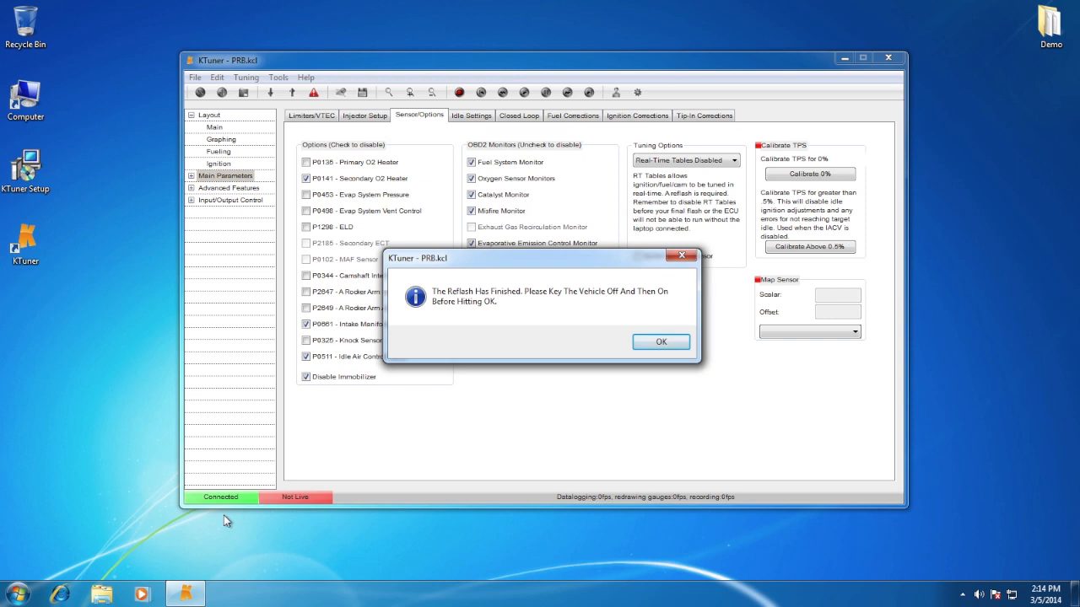
click(660, 342)
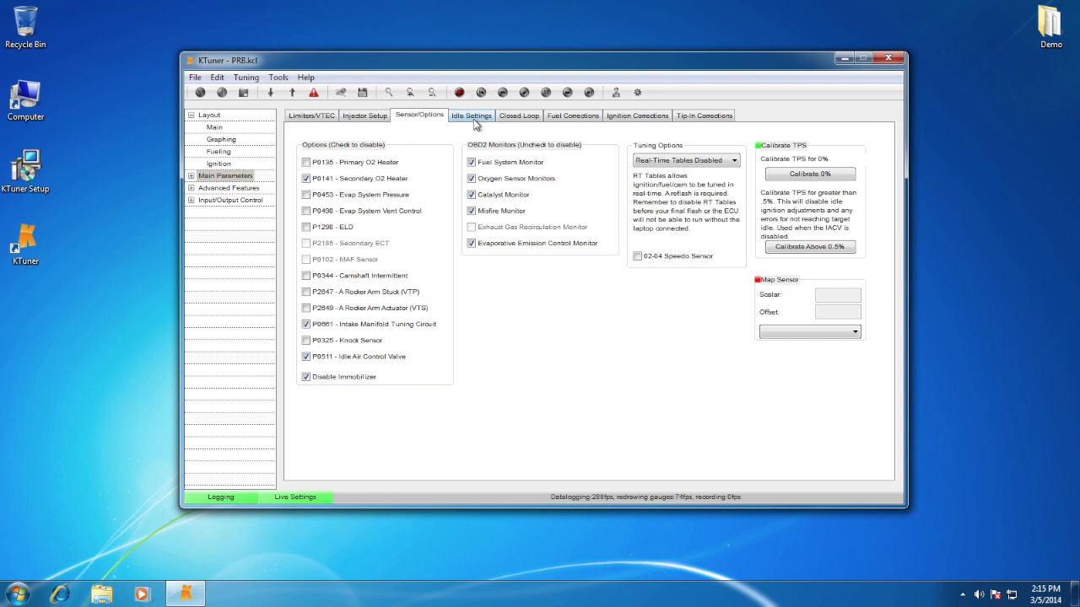
click(471, 115)
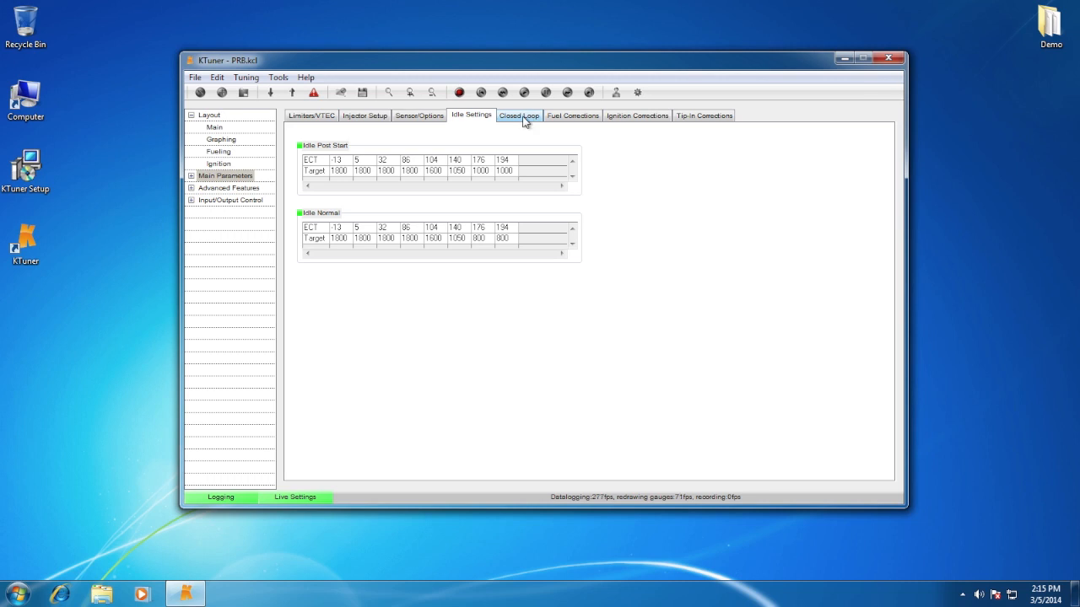
mouse_move(295, 506)
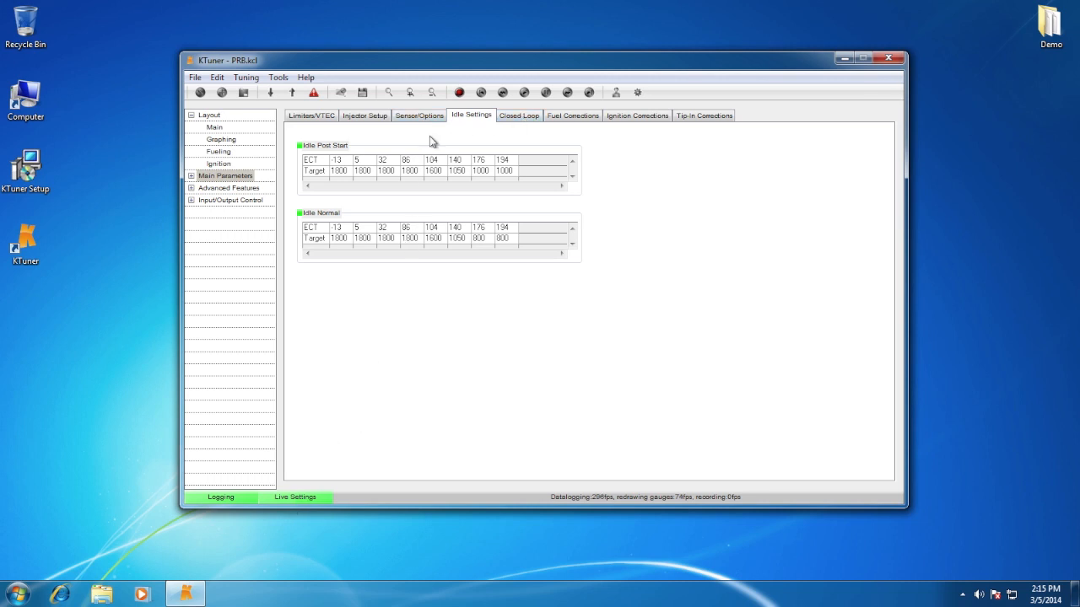
click(419, 115)
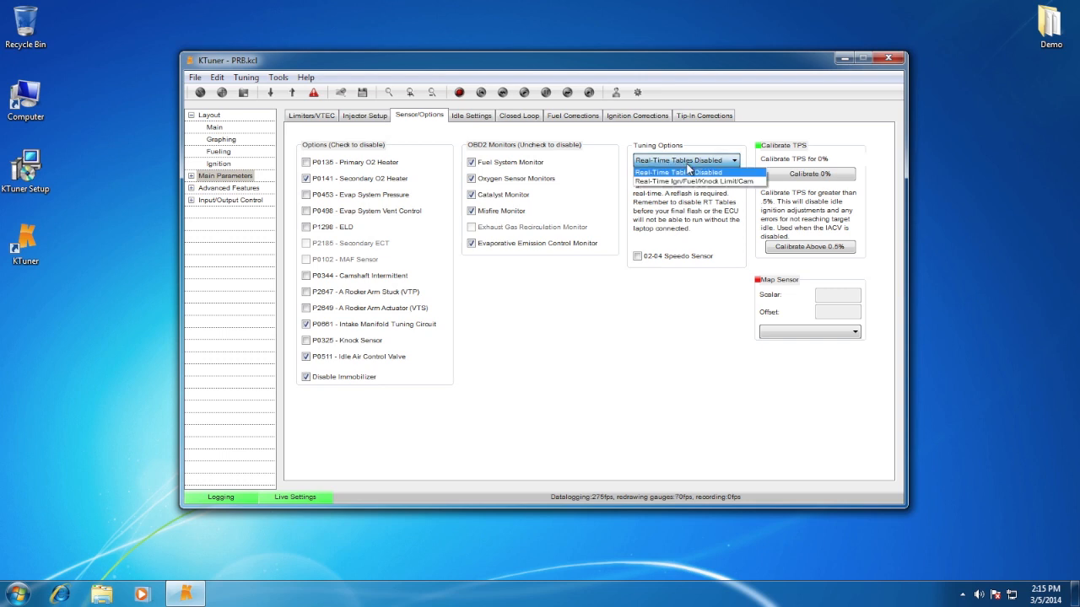
click(683, 172)
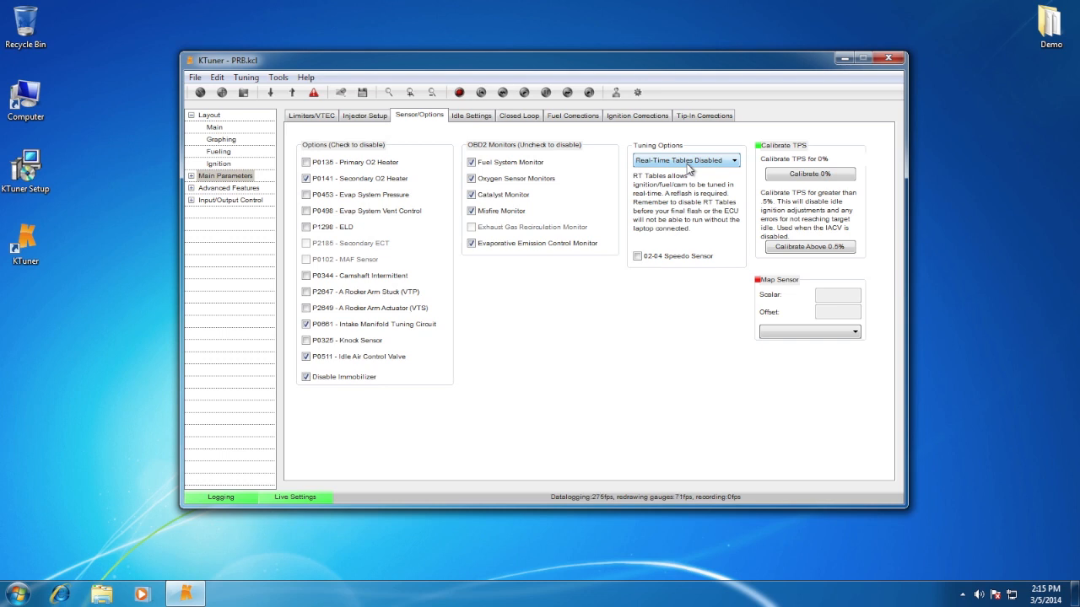